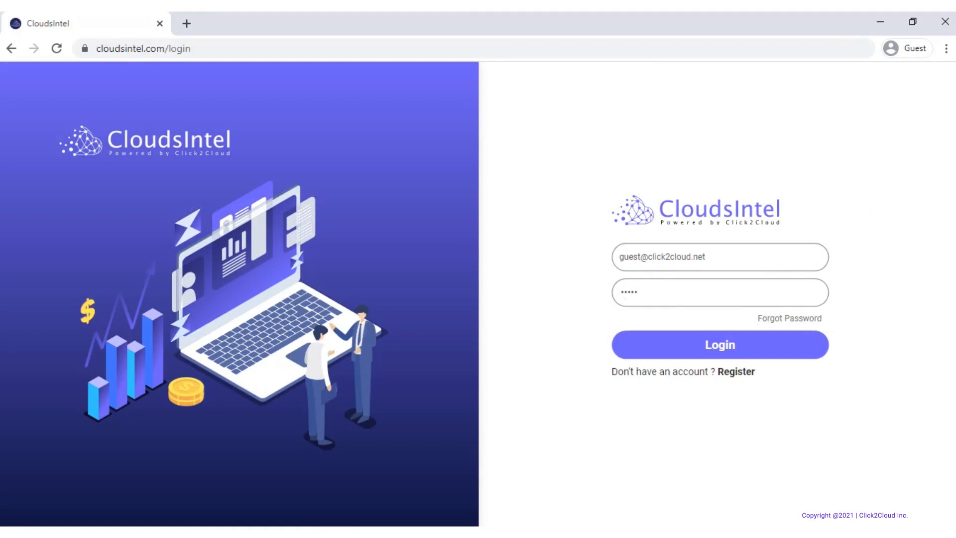
- Log in with the guest account to load the Click2Cloud business case dashboard
click(735, 372)
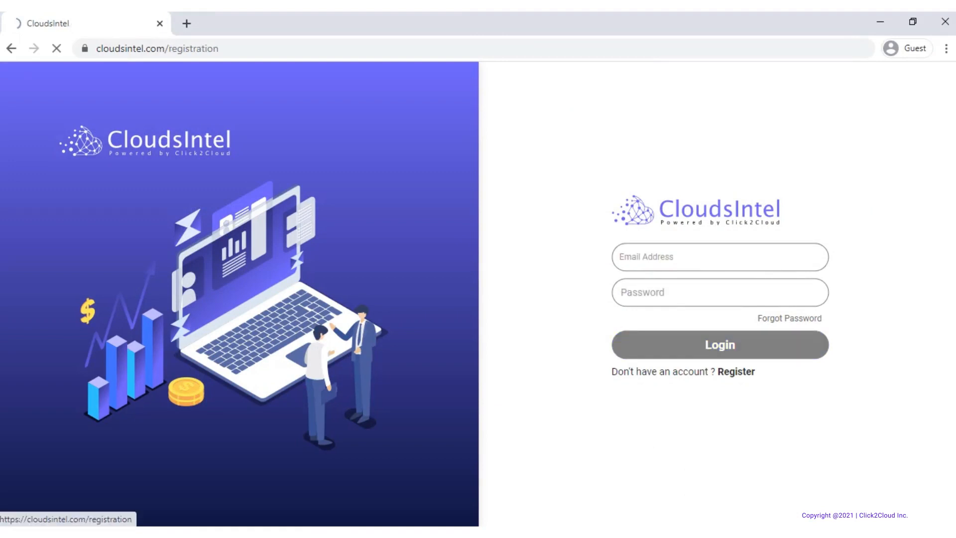
click(735, 371)
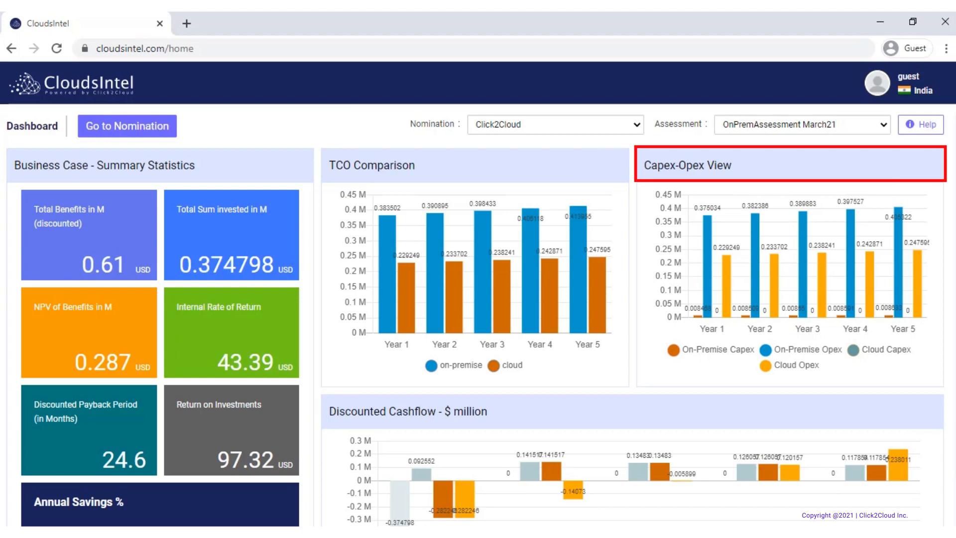
mouse_move(406, 411)
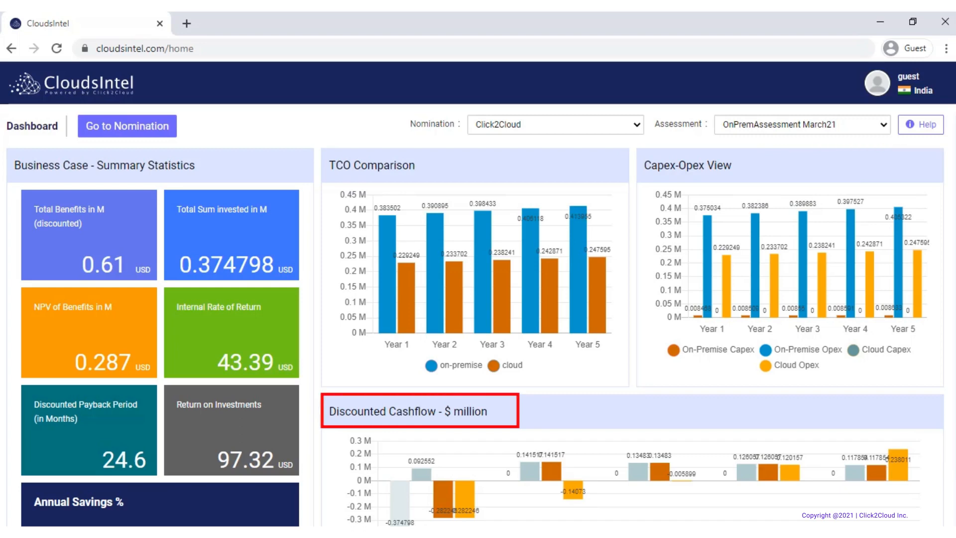
click(88, 332)
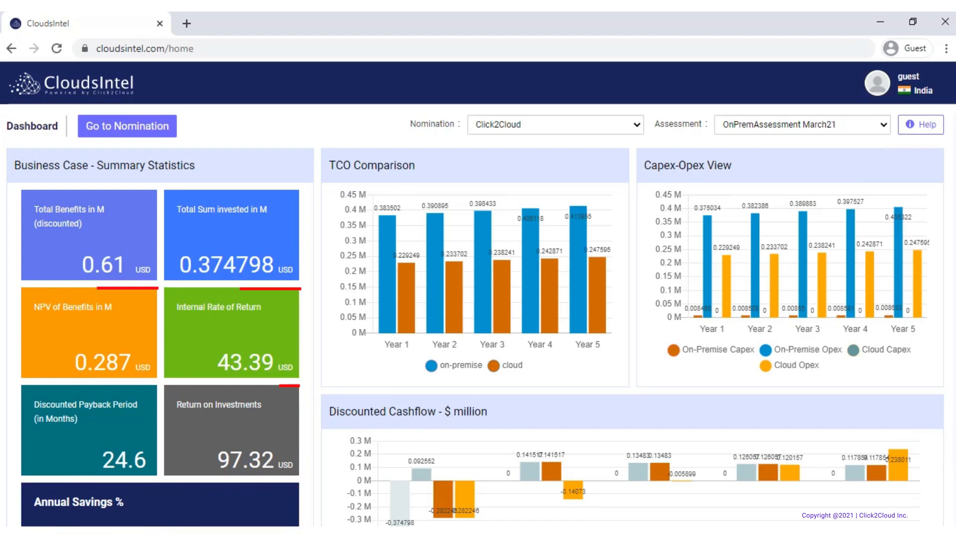
click(554, 124)
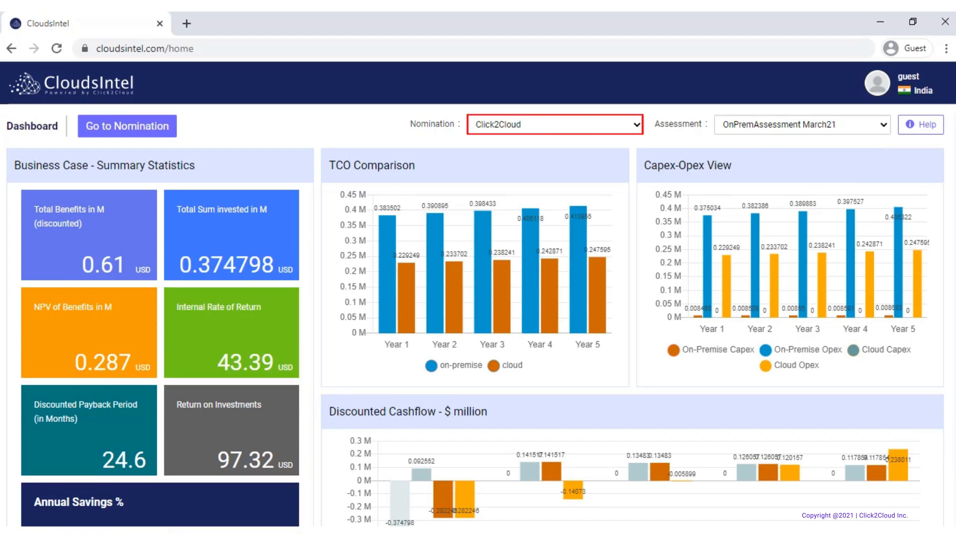
click(800, 124)
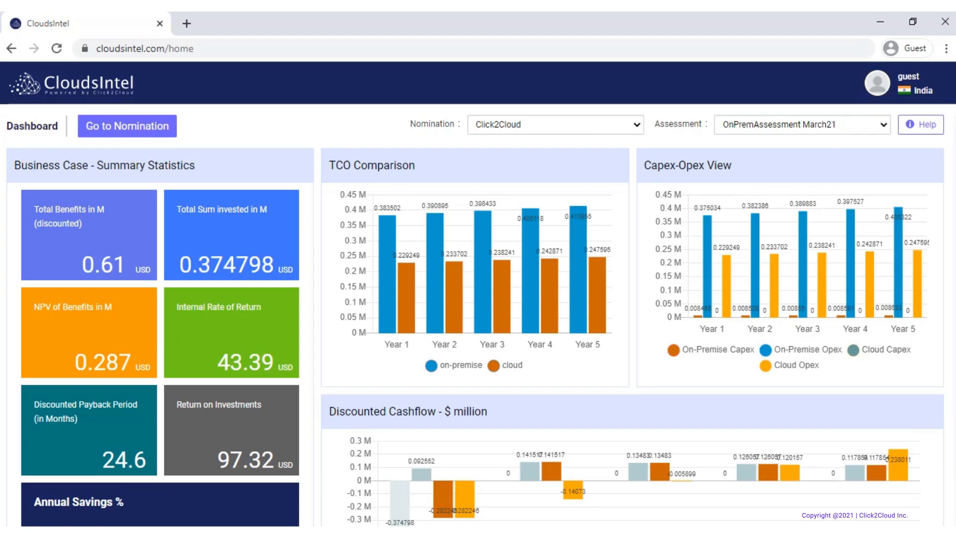
click(921, 125)
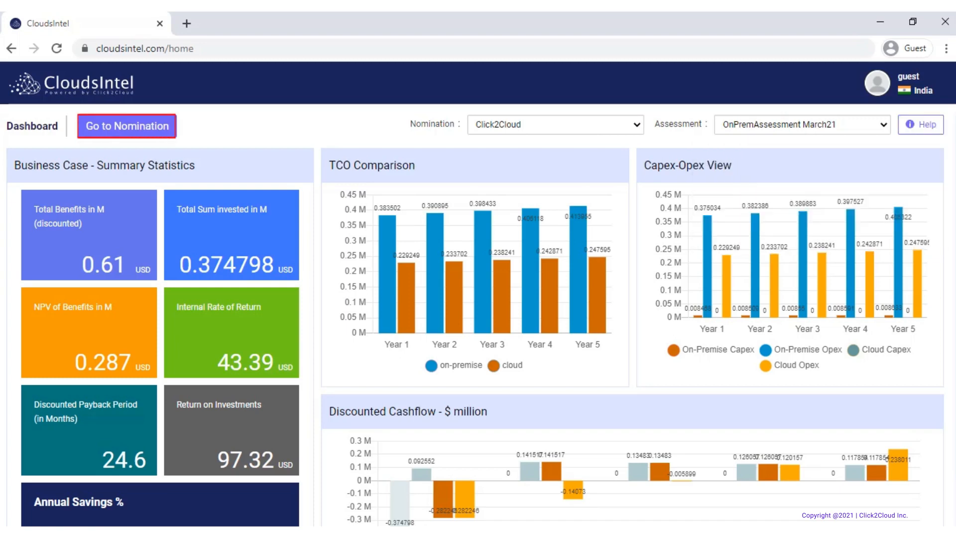
- Save a Click2Cloud nomination for India, IT industry, with year 2021
click(127, 126)
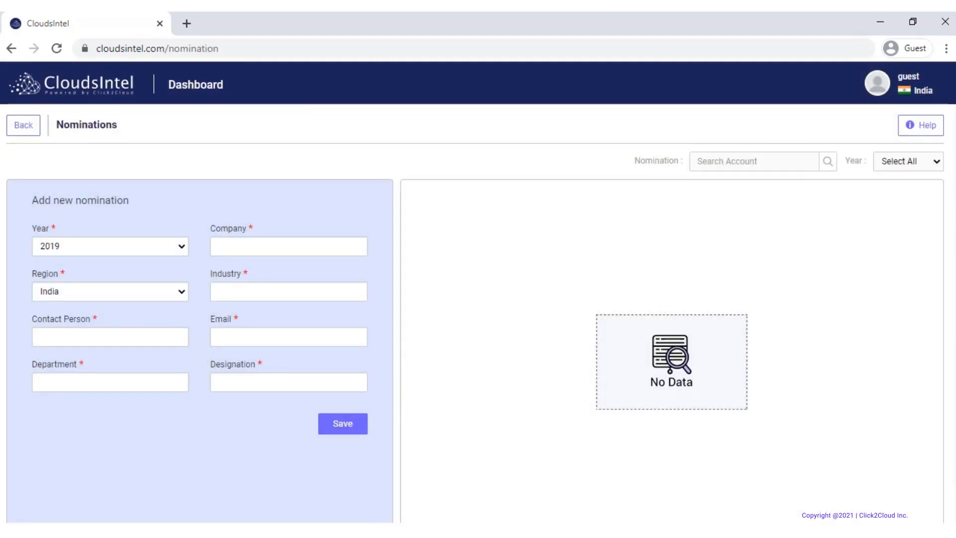
click(109, 245)
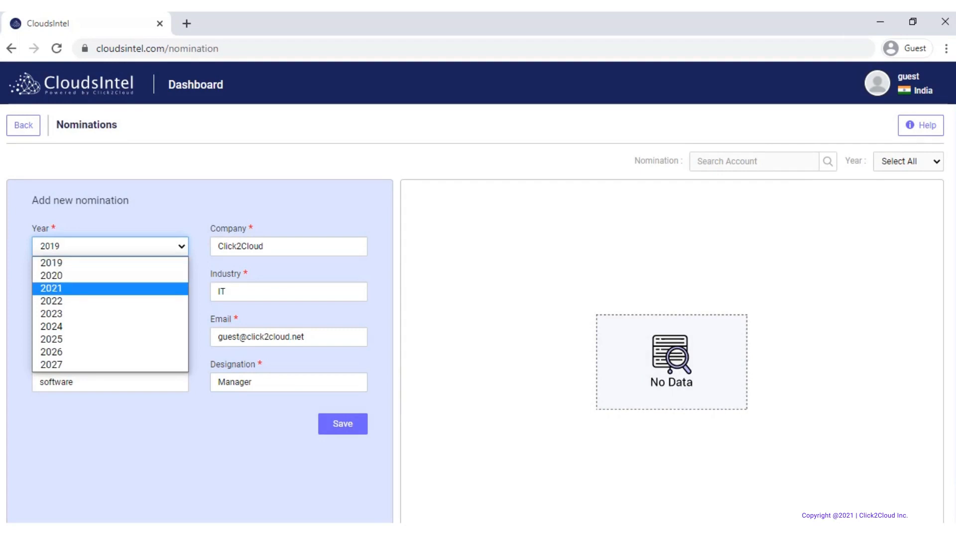
click(51, 287)
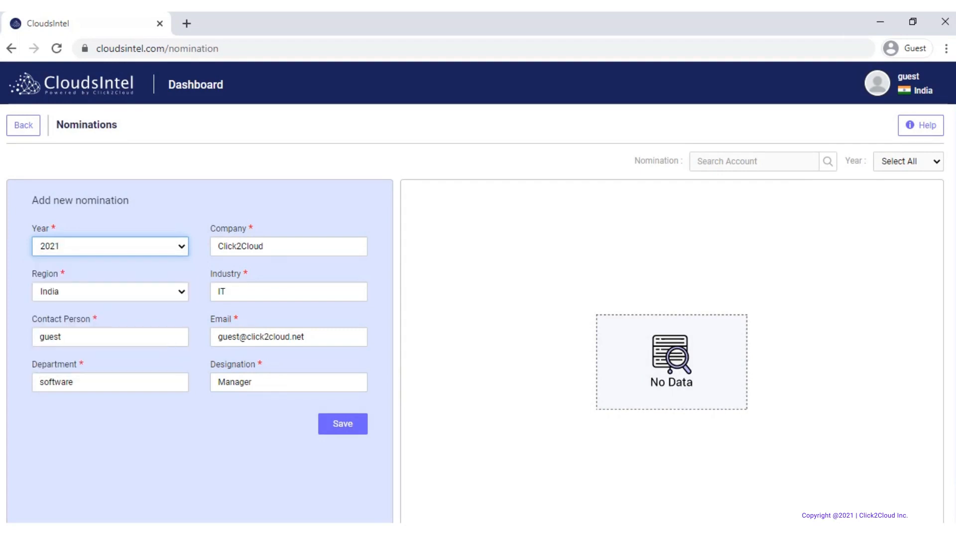
click(342, 423)
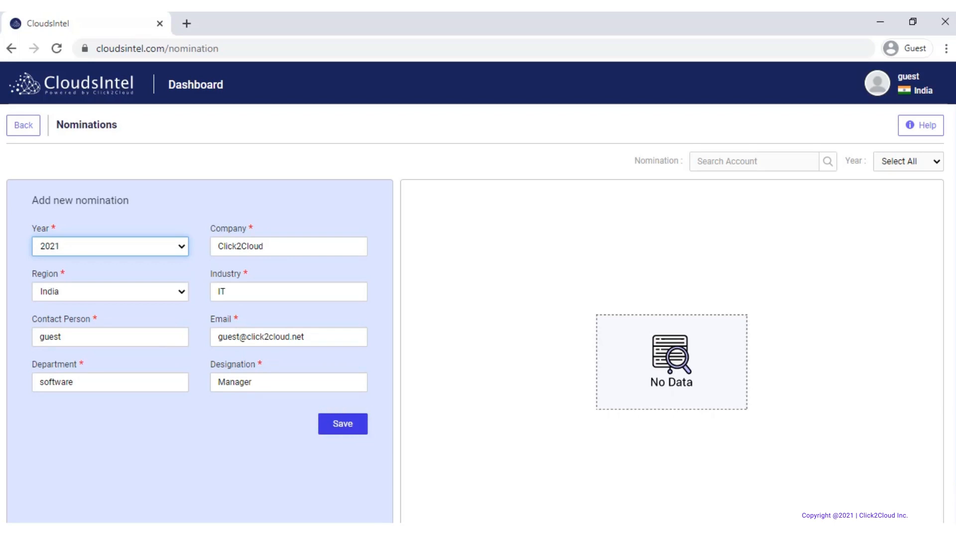
click(342, 423)
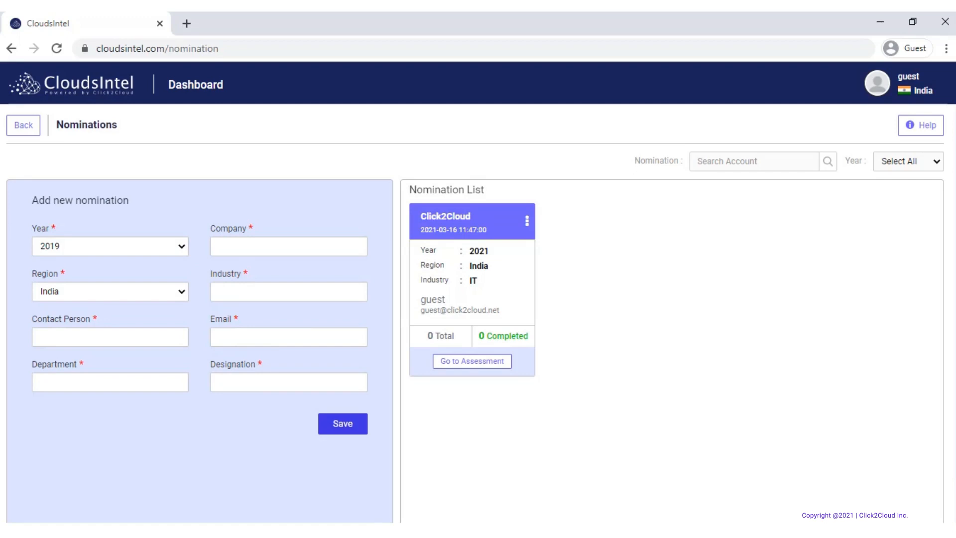
- Check the account search and year filter, then go to Click2Cloud's assessments
click(753, 161)
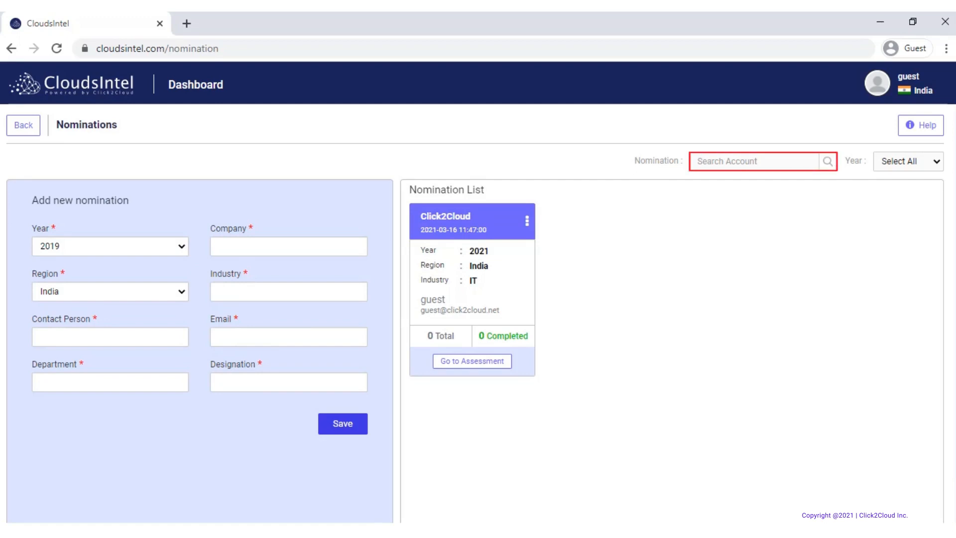
click(908, 161)
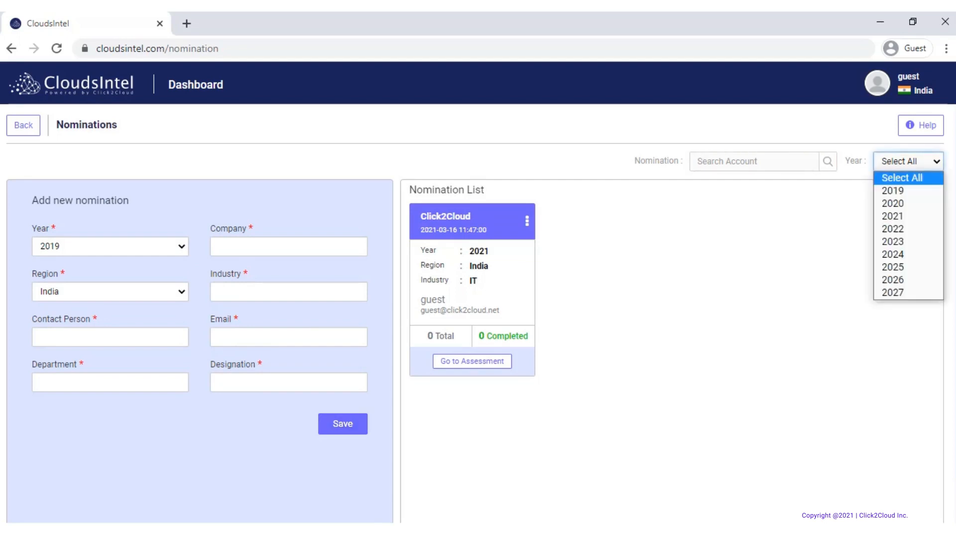
mouse_move(892, 190)
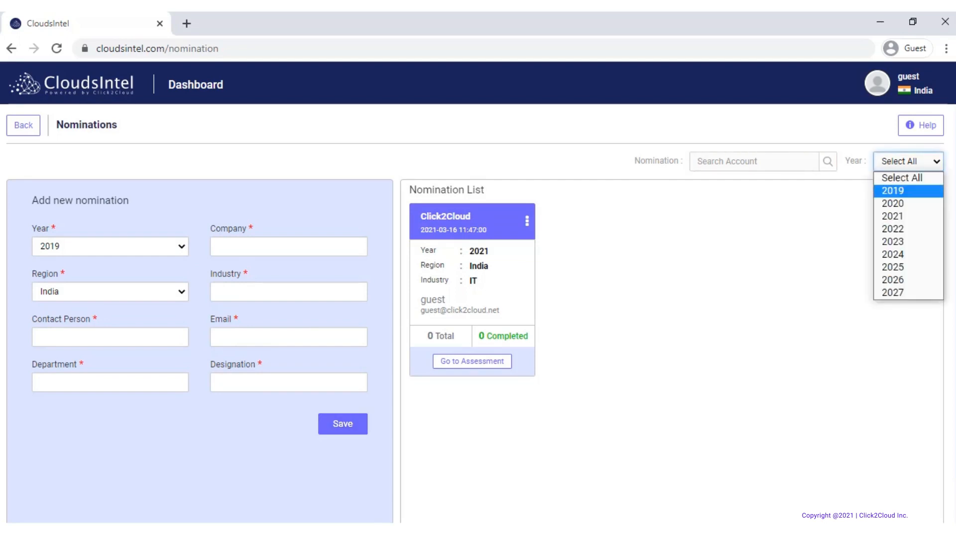
click(908, 160)
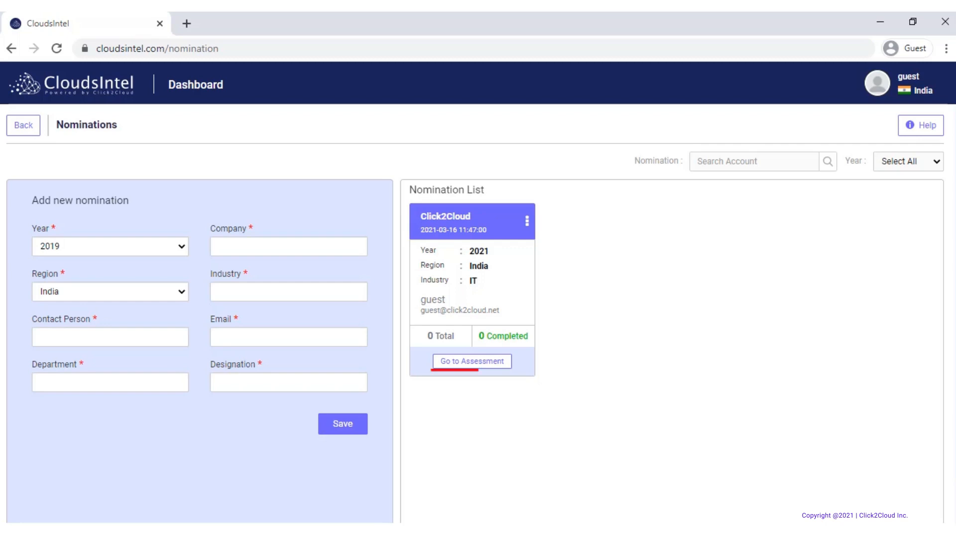
click(472, 361)
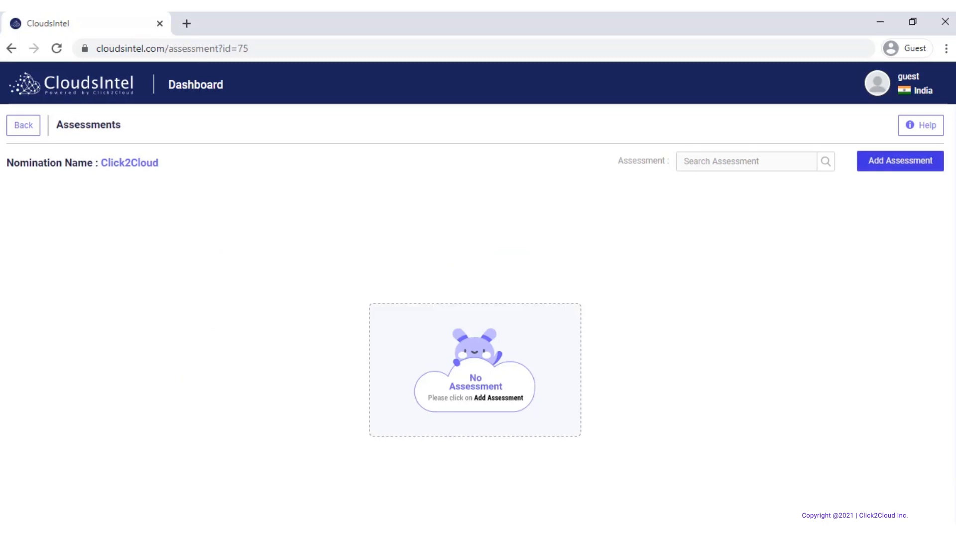
- Create the OnPremAssessment March21 assessment (Cloud Modernization, On-Prem to Azure)
click(900, 160)
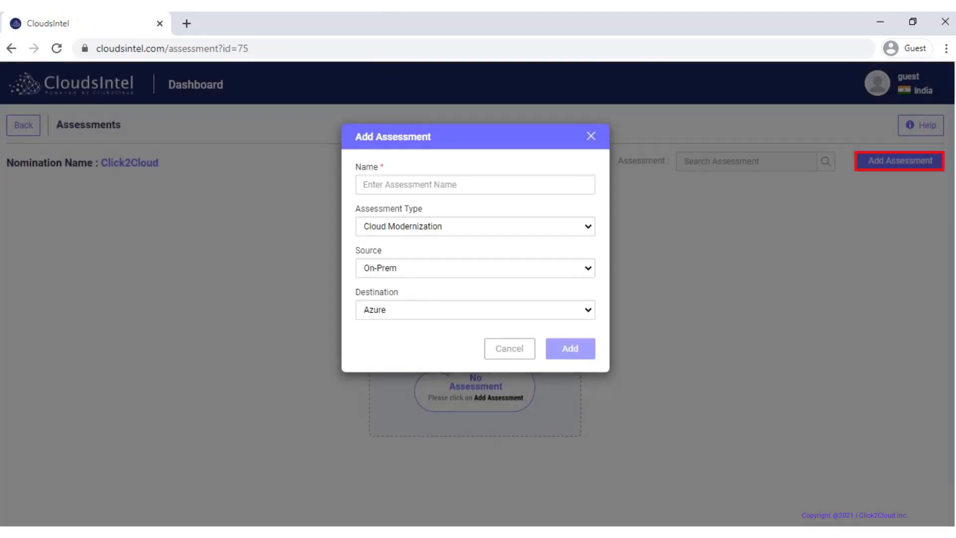
click(475, 184)
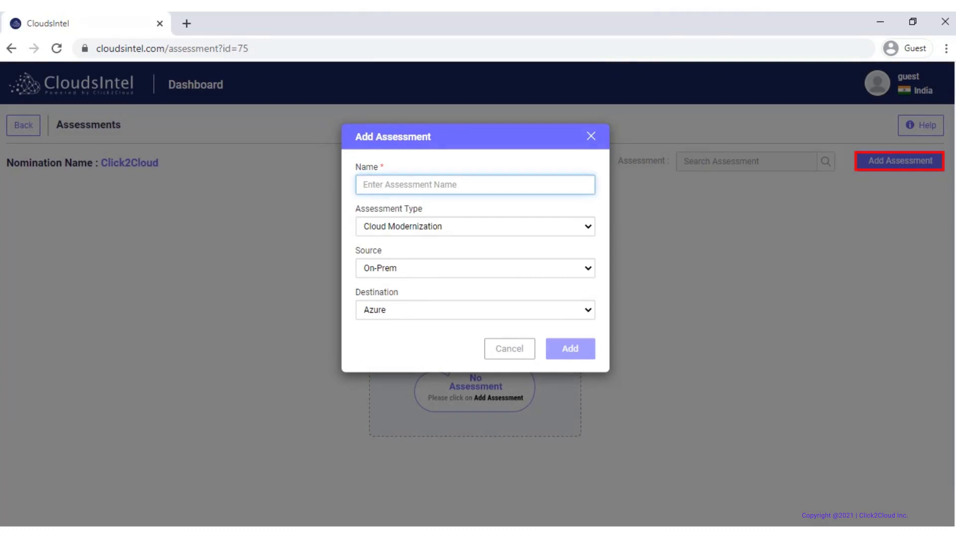
click(474, 185)
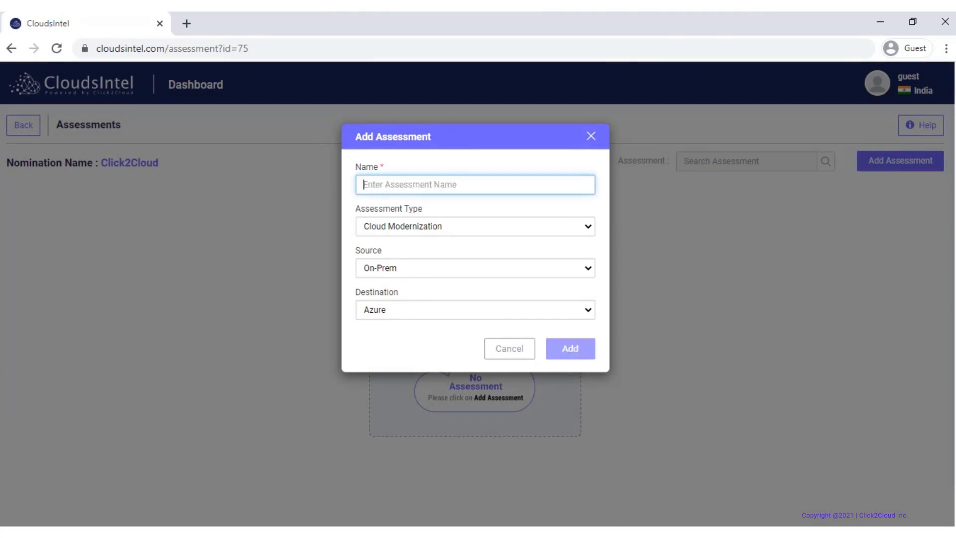
click(475, 226)
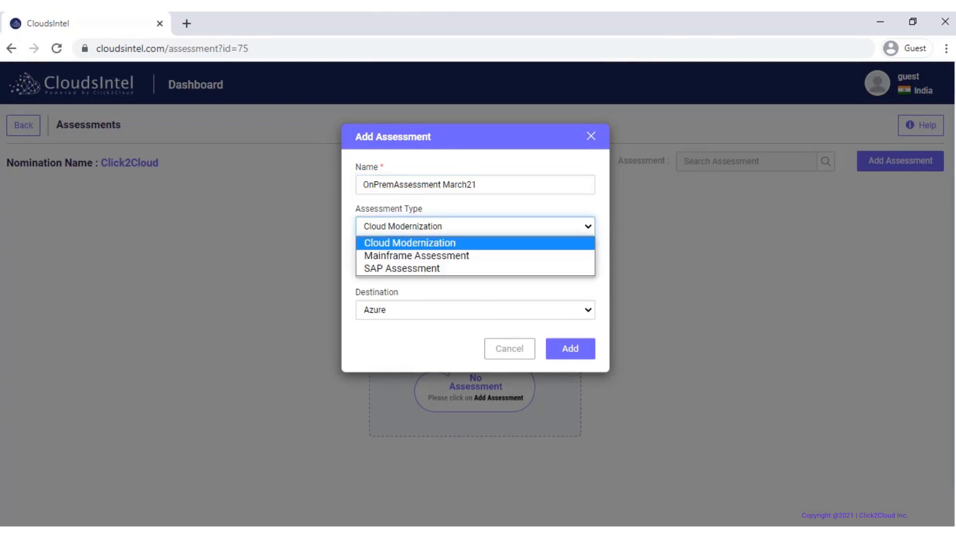
click(409, 242)
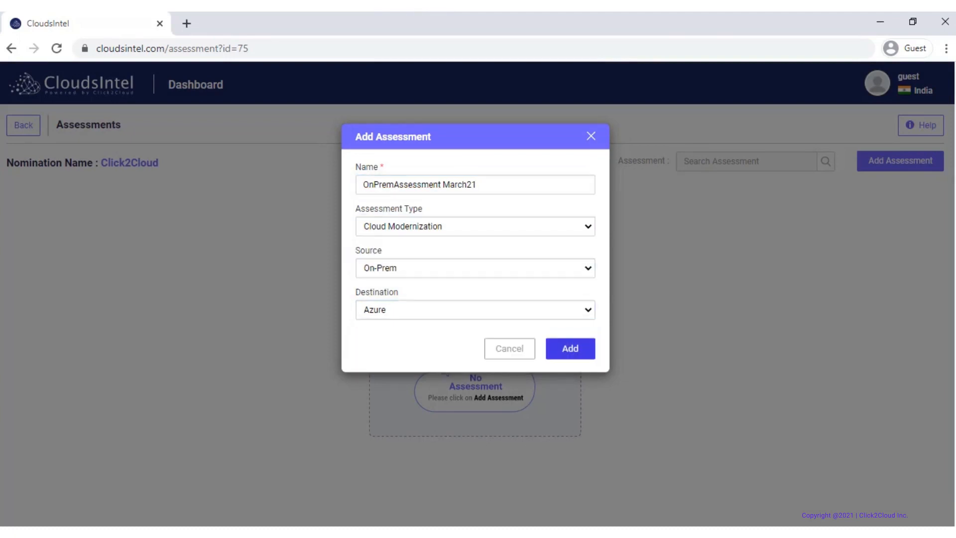
click(569, 348)
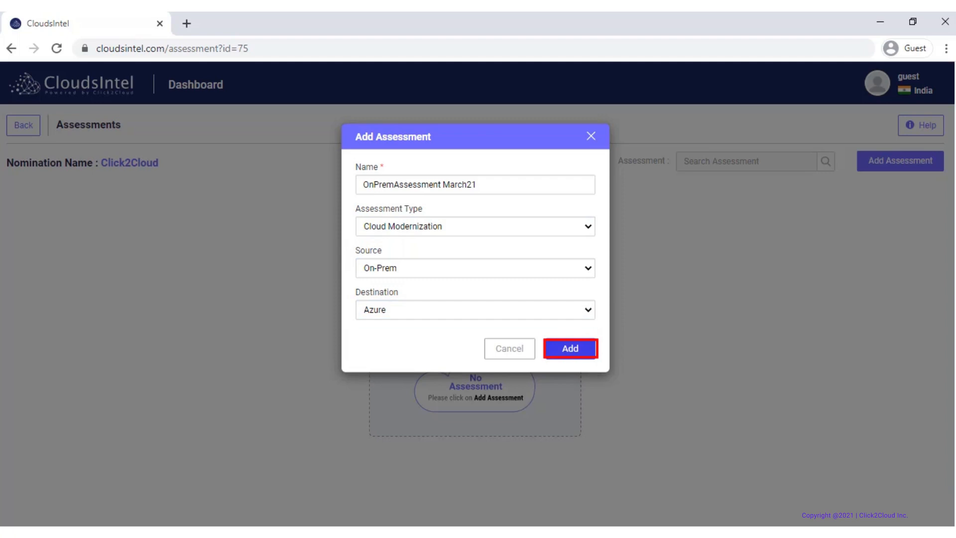
click(568, 348)
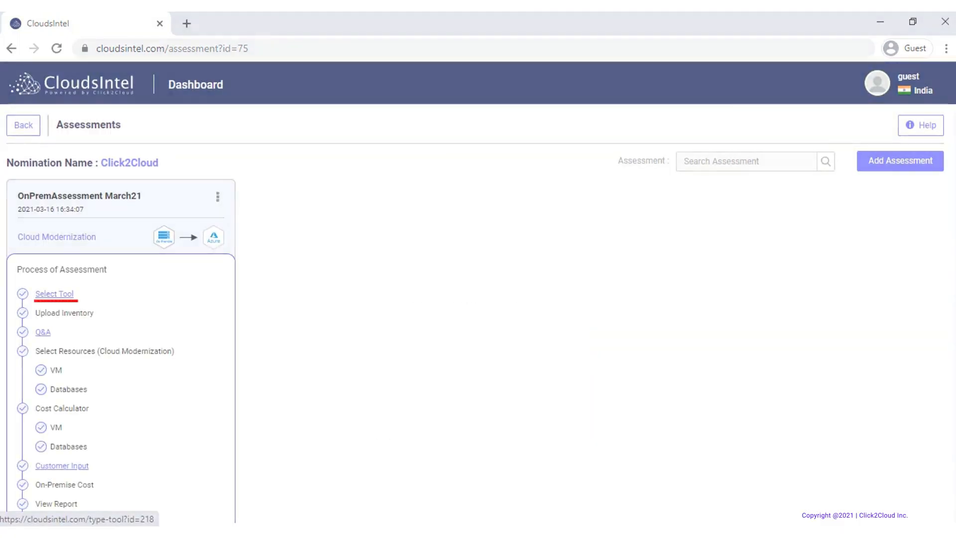
- Pick Maptool in the tool selection step and review the Map description
click(54, 293)
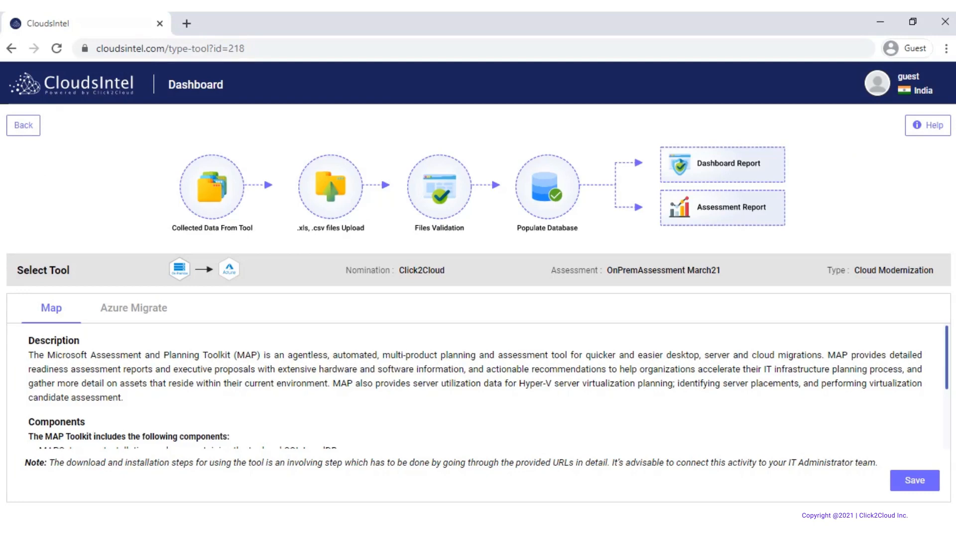
scroll(down, 3)
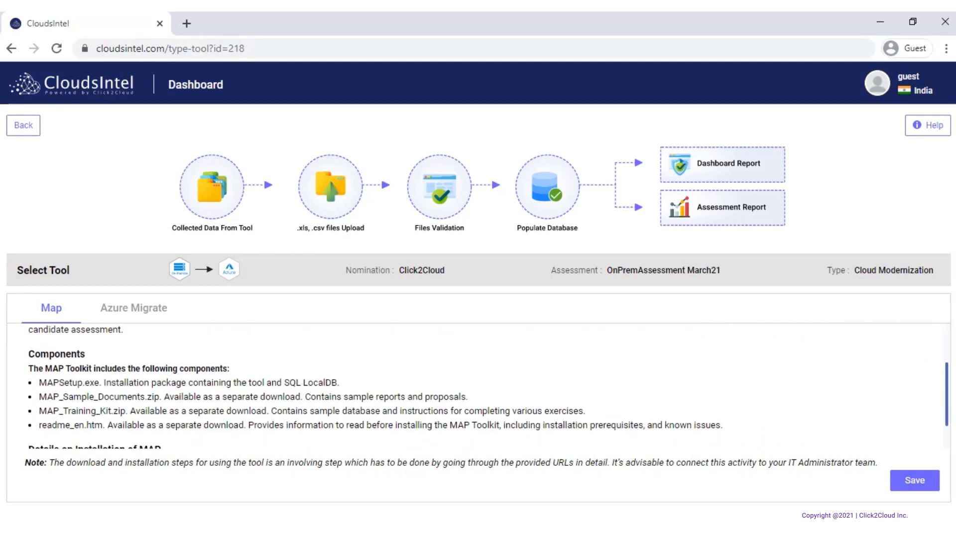
scroll(down, 3)
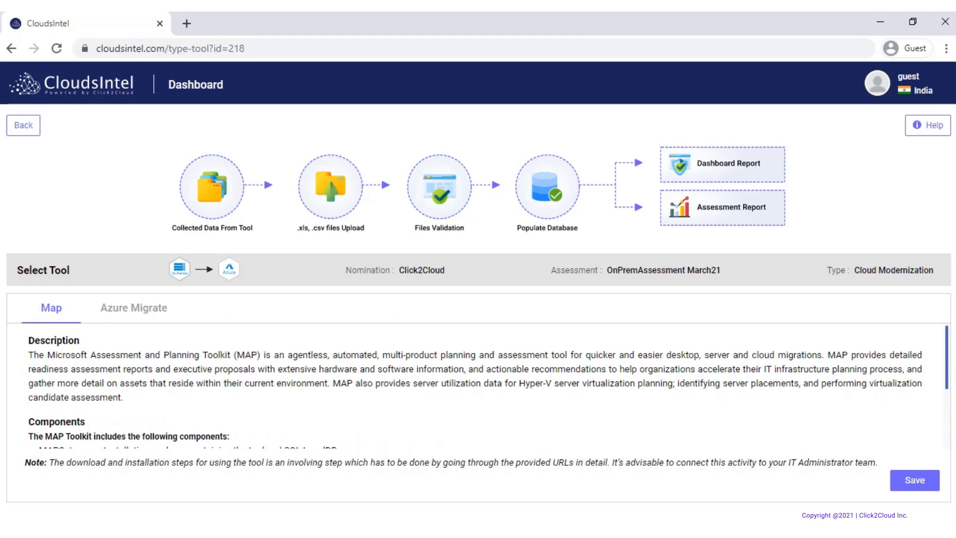
scroll(down, 3)
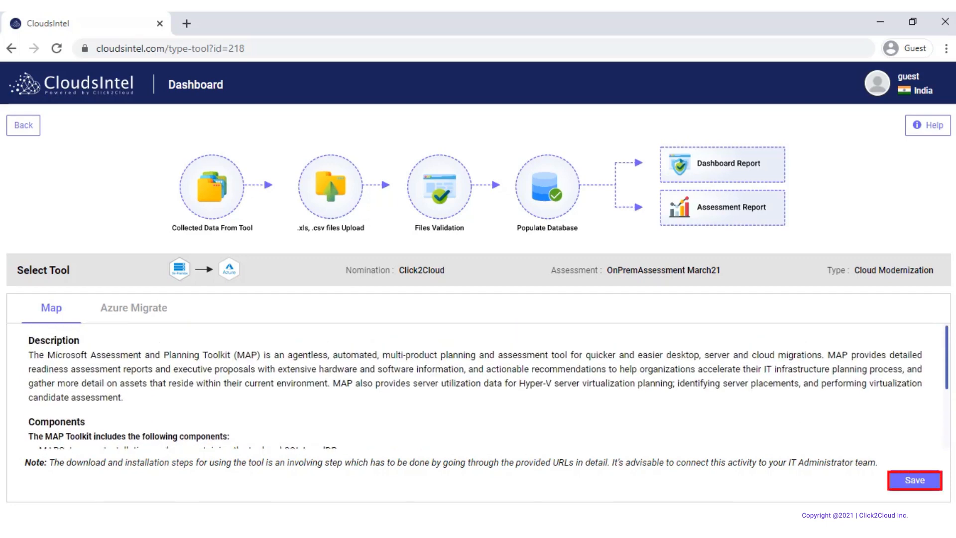
scroll(down, 3)
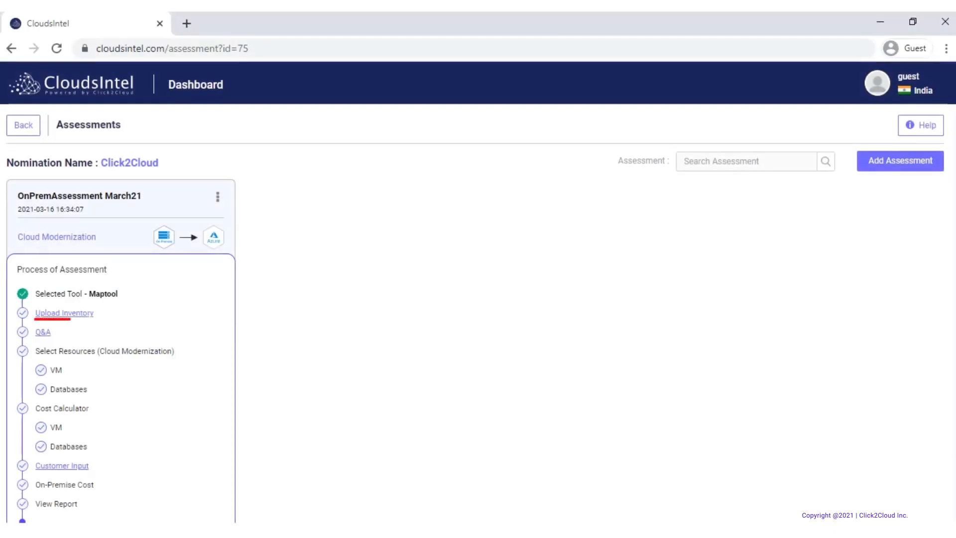
- Upload the AzureVMCapacity, InventoryResults and WebApplicationDatabaseDiscovery inventory spreadsheets
click(64, 312)
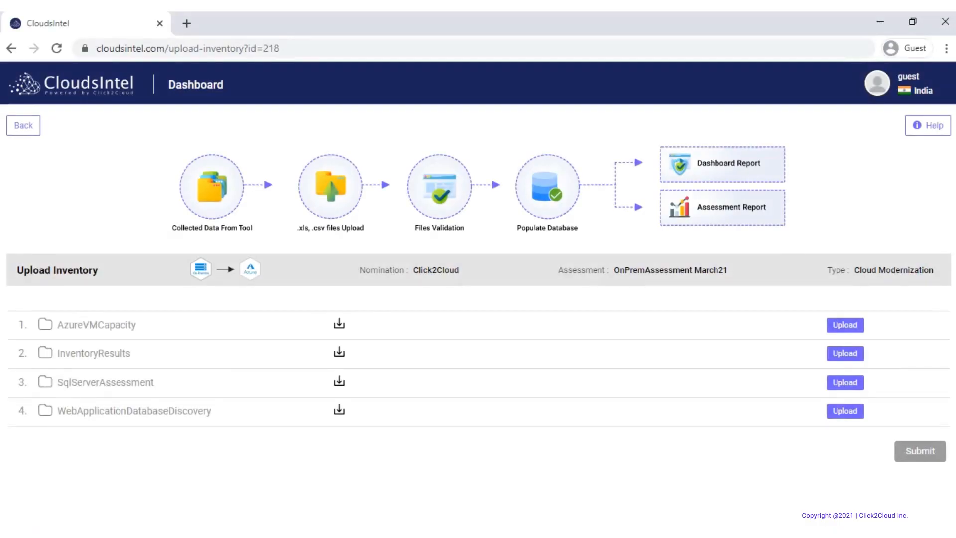
click(844, 324)
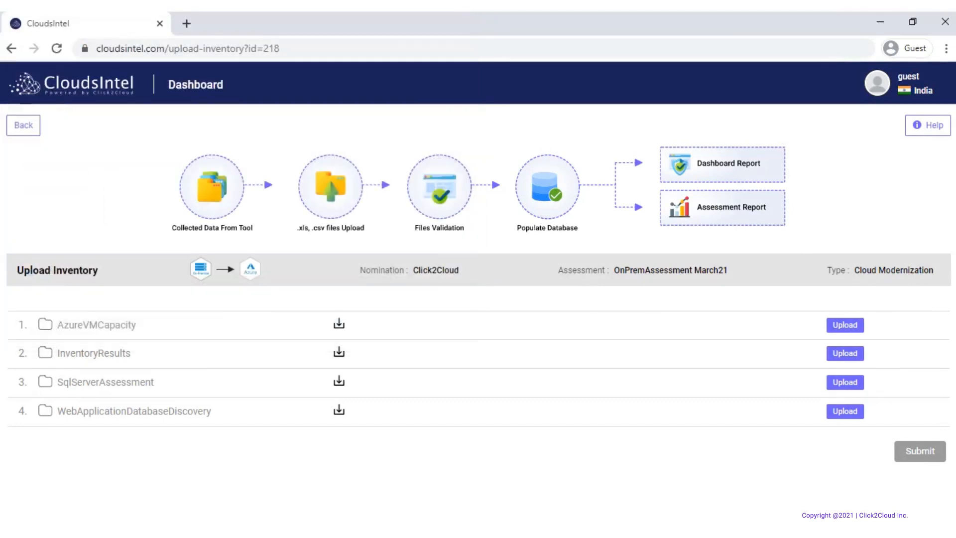
click(844, 324)
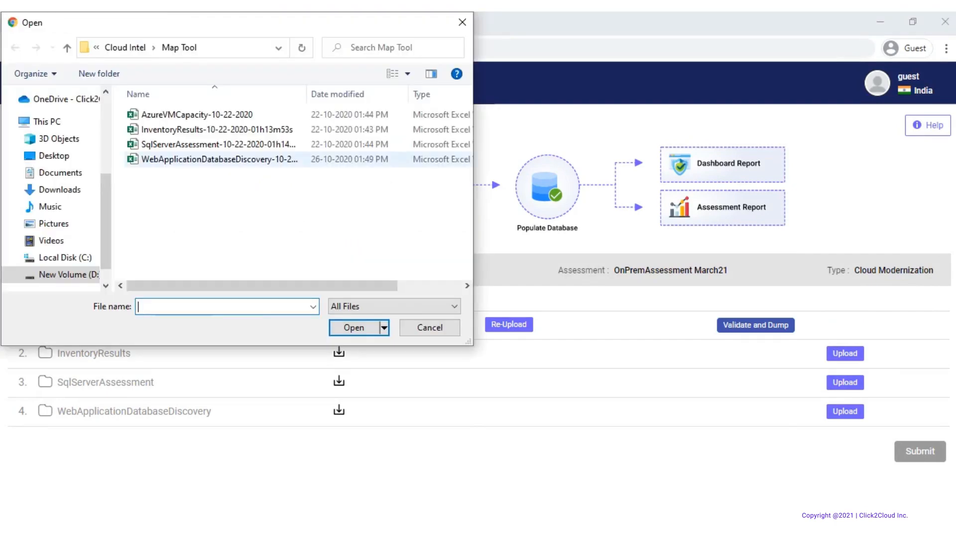
click(353, 328)
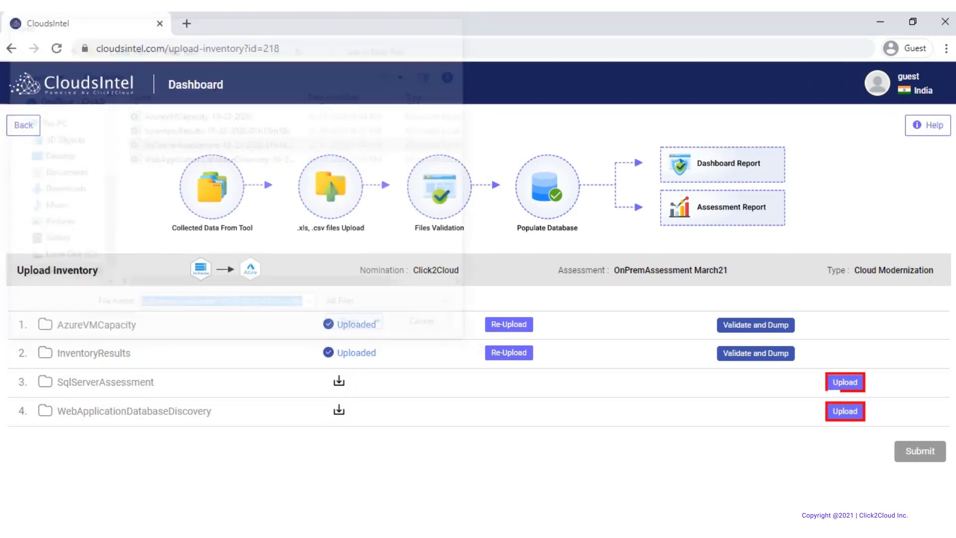
click(845, 382)
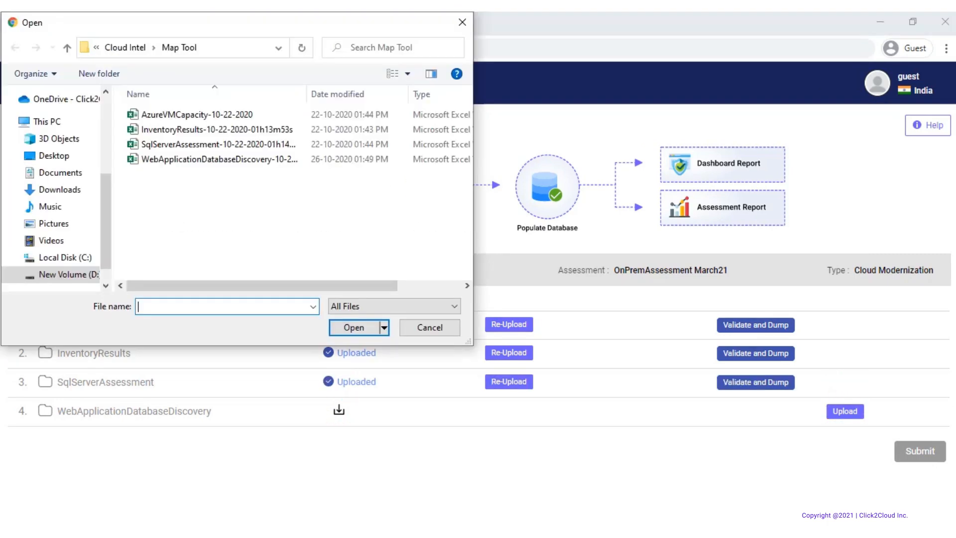
click(220, 159)
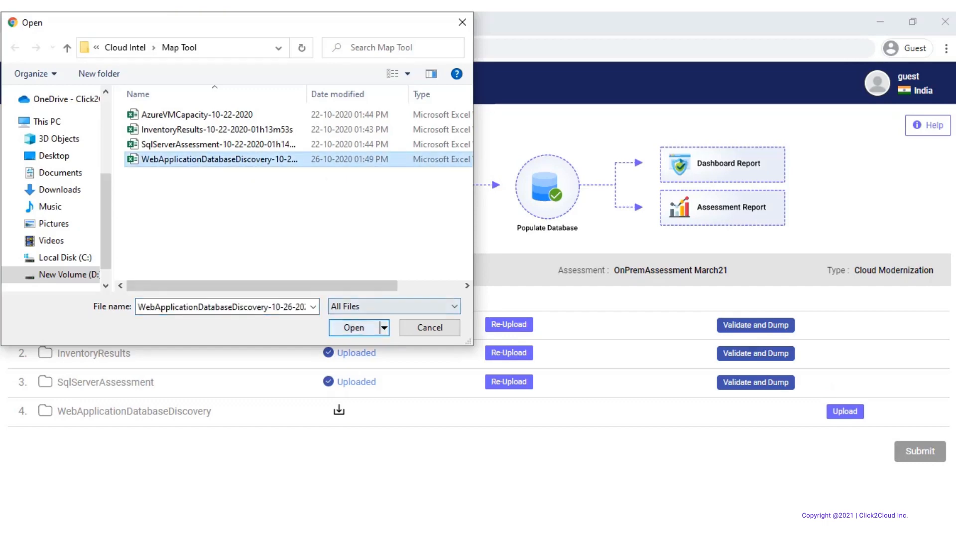
click(354, 327)
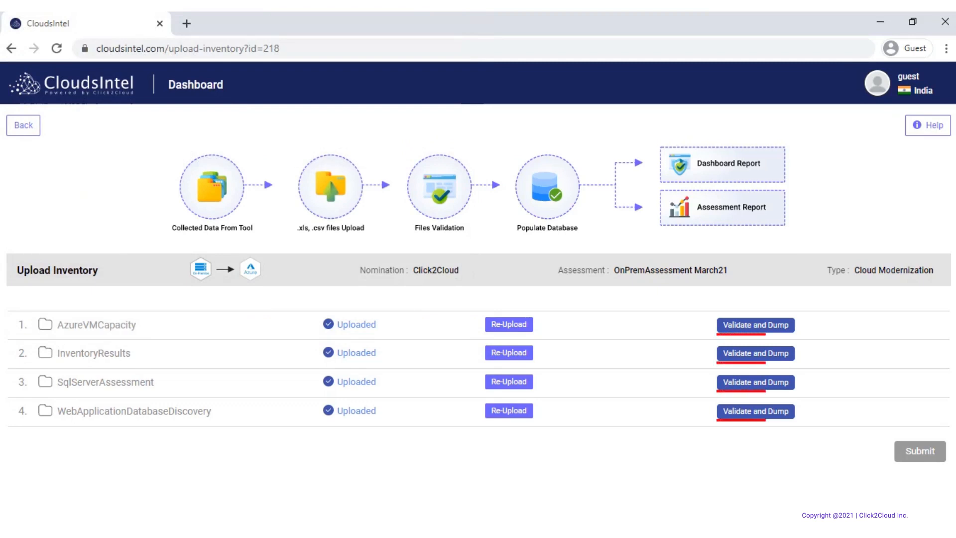
- Validate and dump all inventory data, re-uploading the failed AzureVMCapacity spreadsheet
click(754, 324)
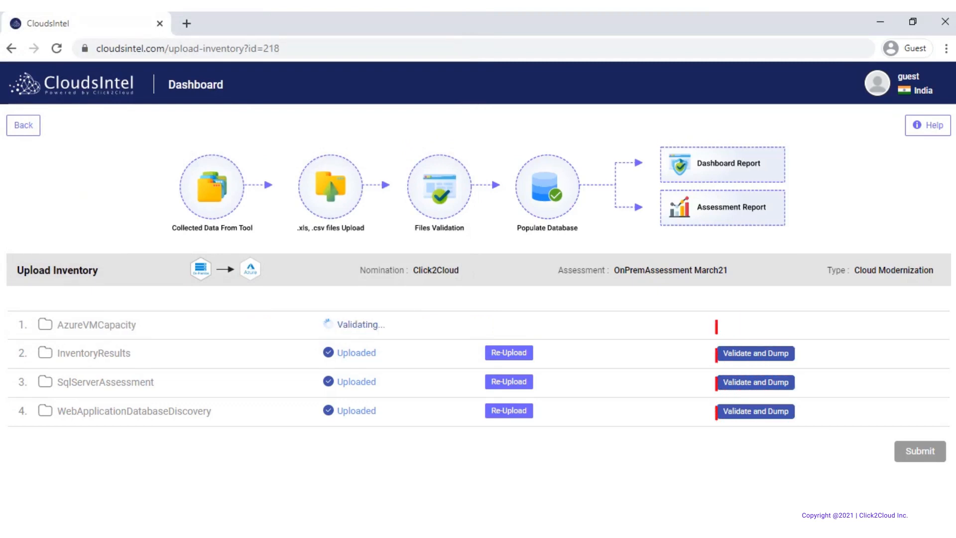
click(754, 353)
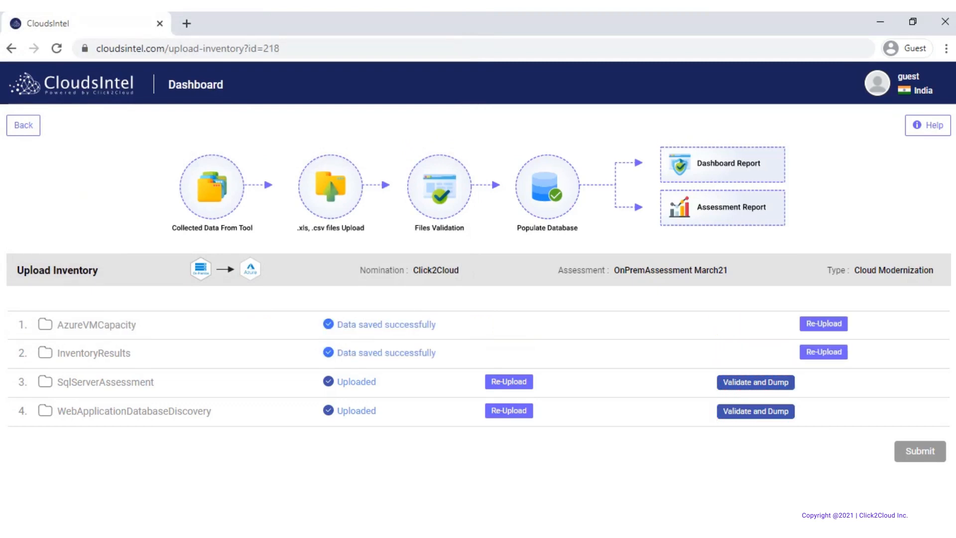
click(755, 381)
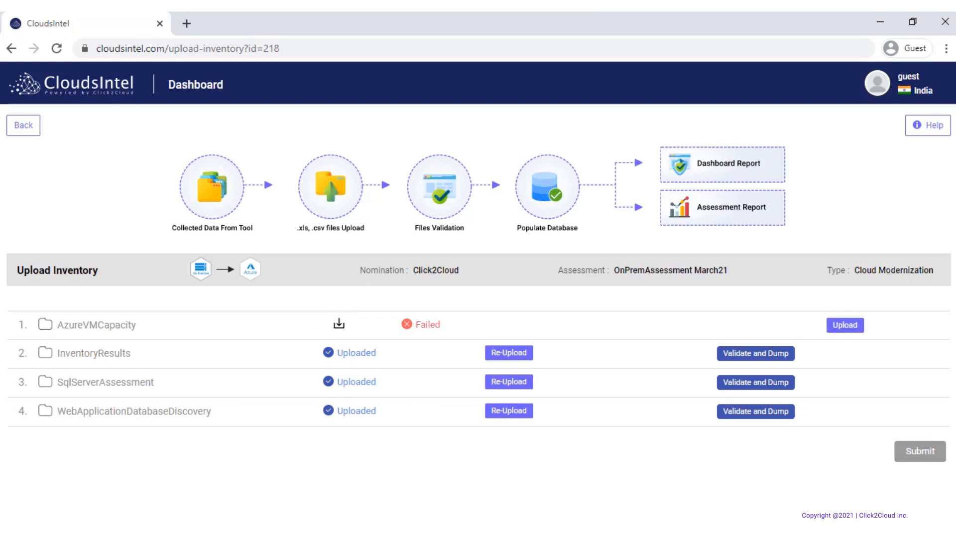
click(843, 324)
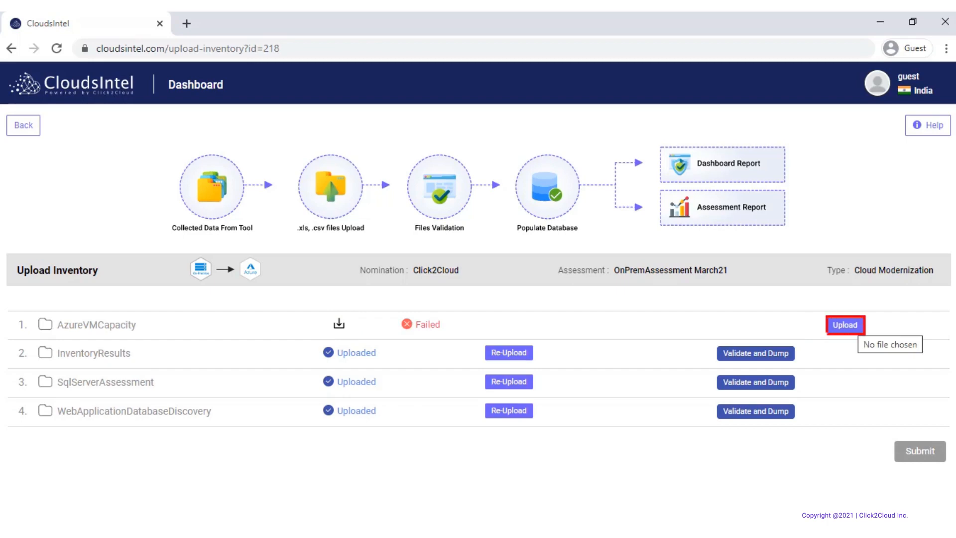
click(845, 325)
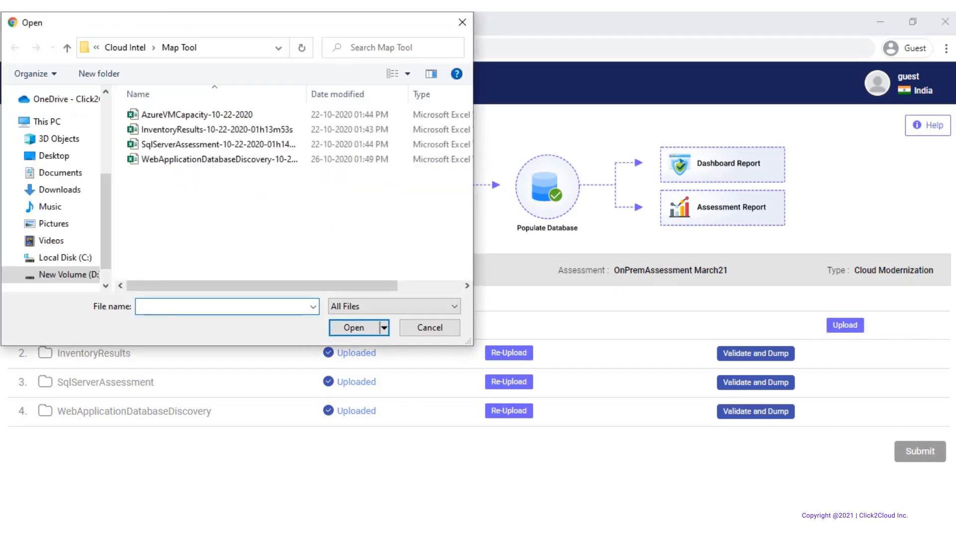
click(197, 115)
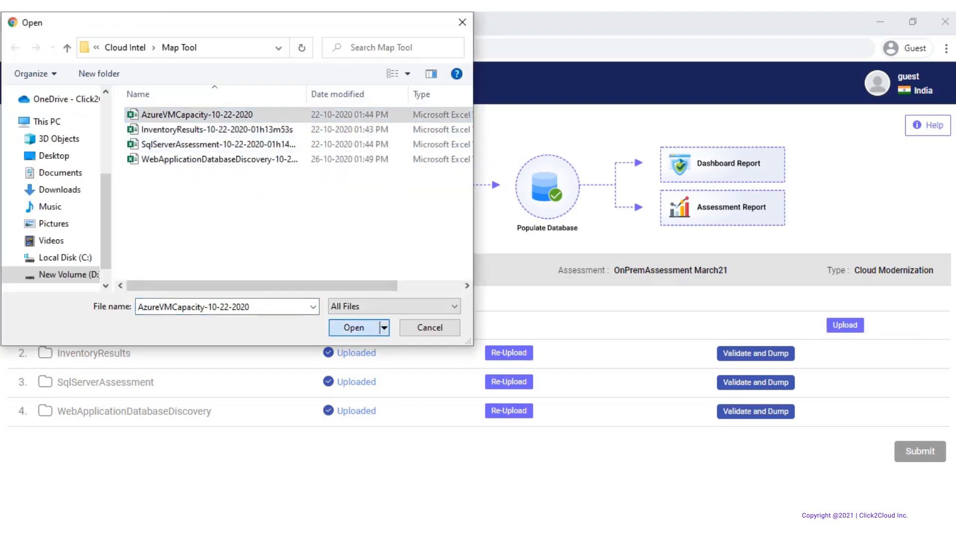
click(353, 328)
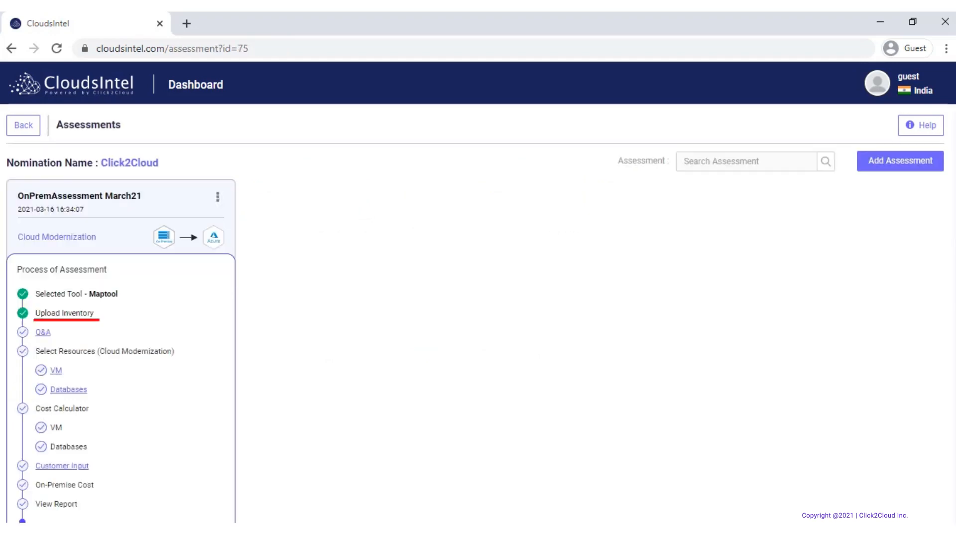
- Answer the maturity questions, marking the inventory picture unclear, and submit all 17
click(43, 332)
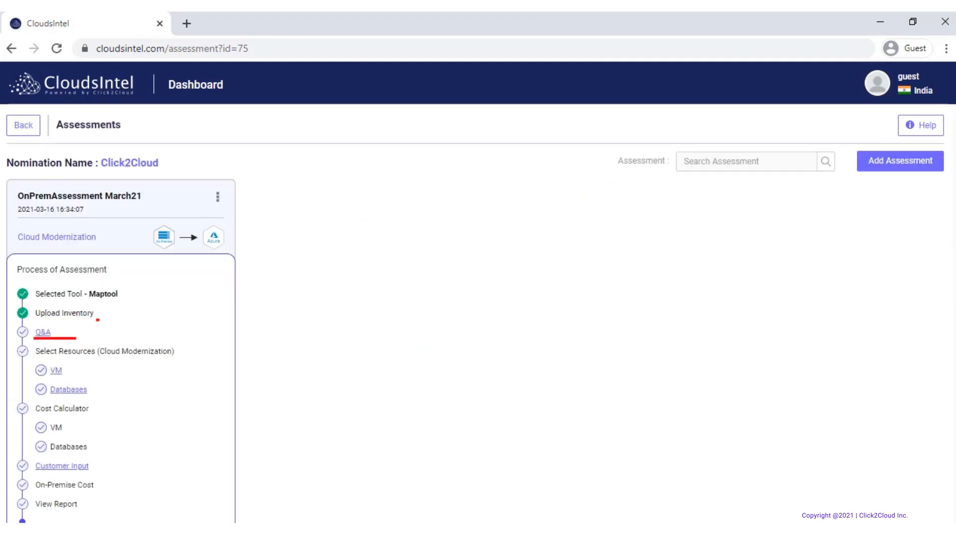
mouse_move(42, 331)
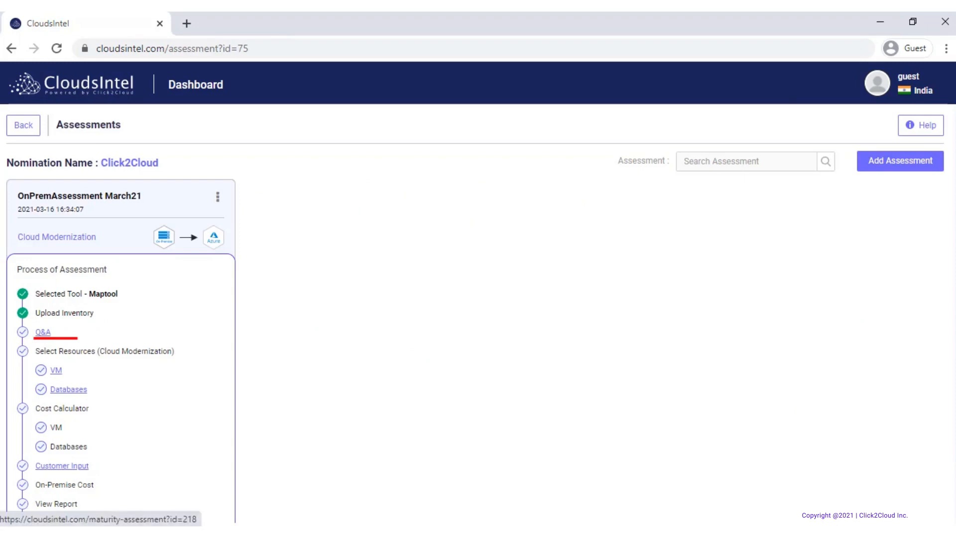
click(43, 332)
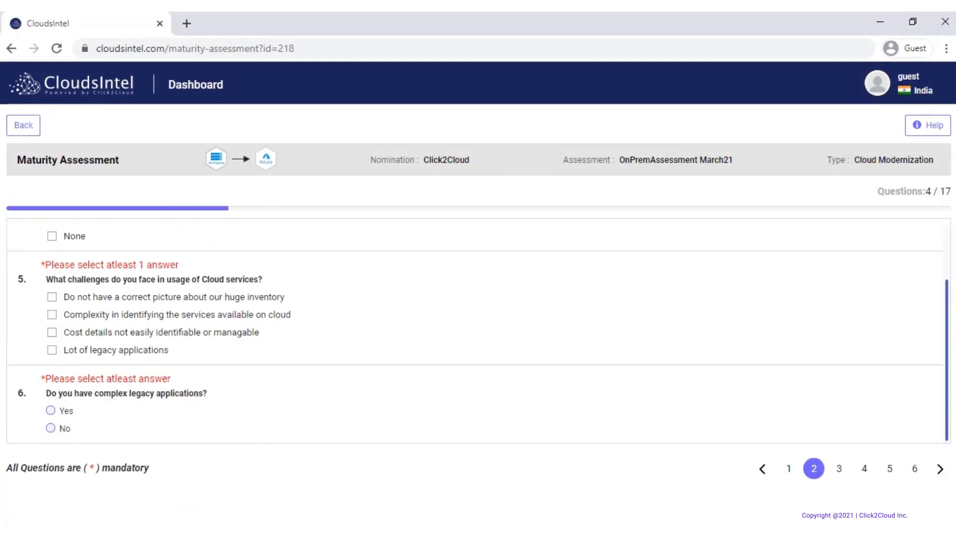
click(52, 296)
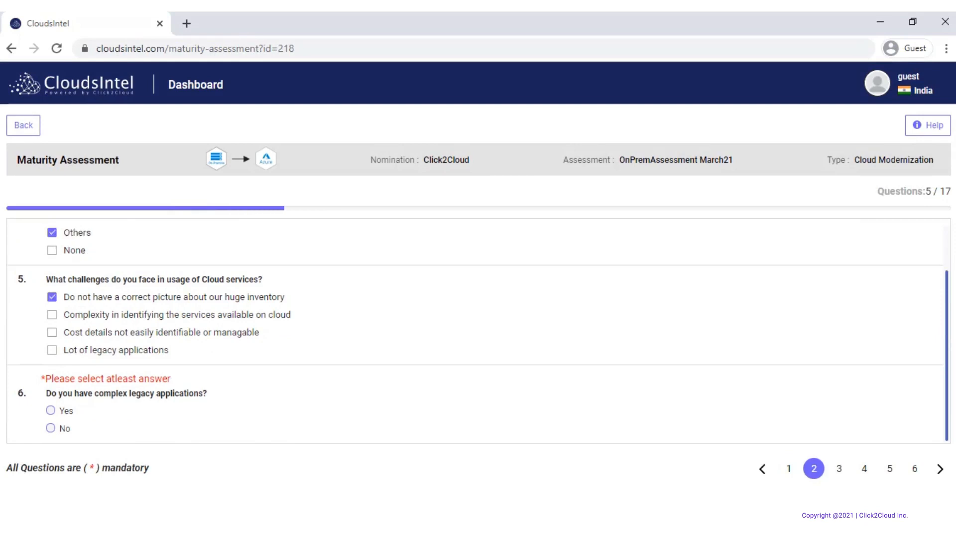
click(51, 411)
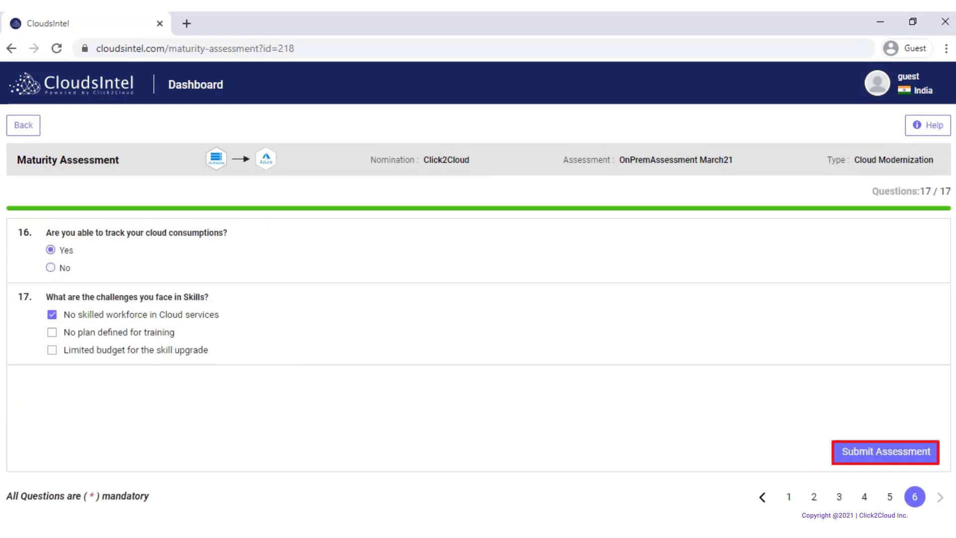
click(884, 452)
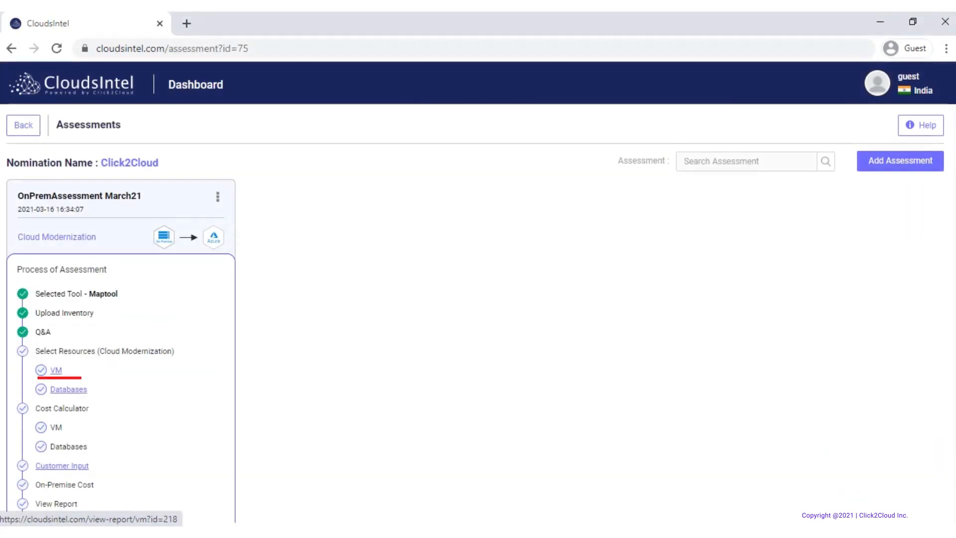
- Select serv1.cloudintel.com from the virtual machine list and proceed
click(55, 370)
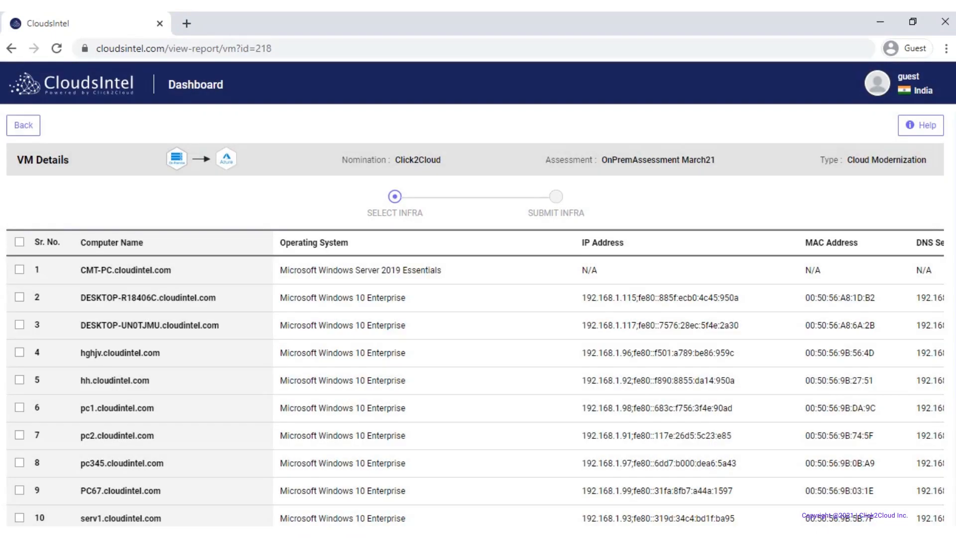
scroll(down, 3)
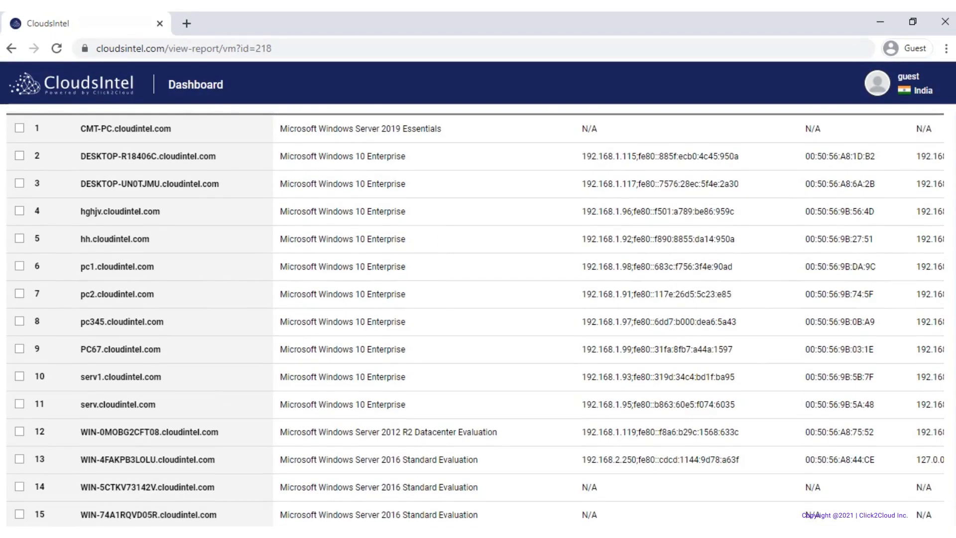
scroll(down, 3)
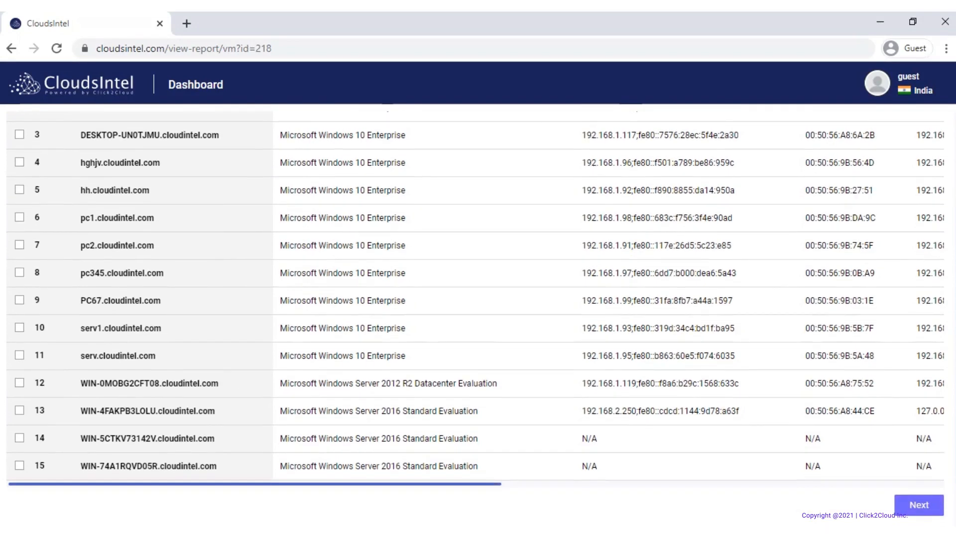
click(20, 327)
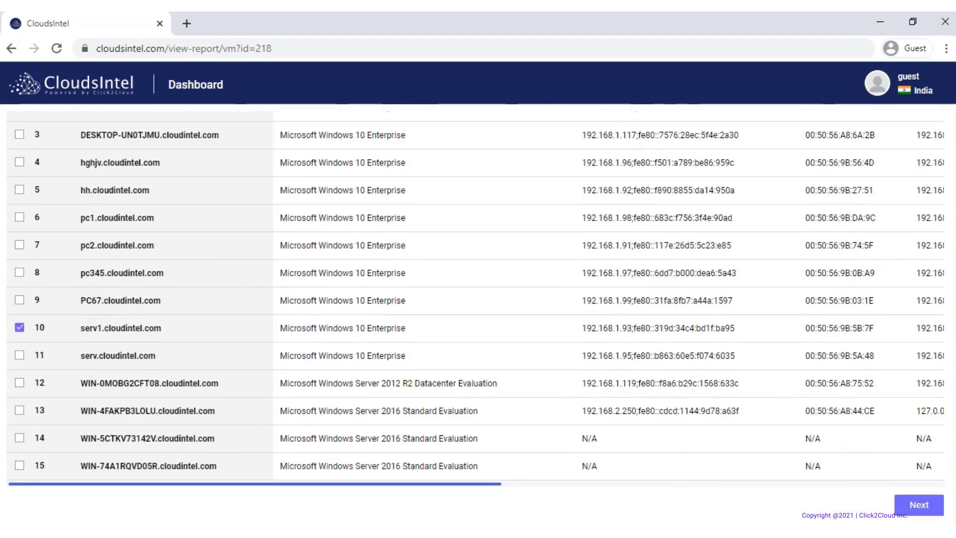
click(918, 505)
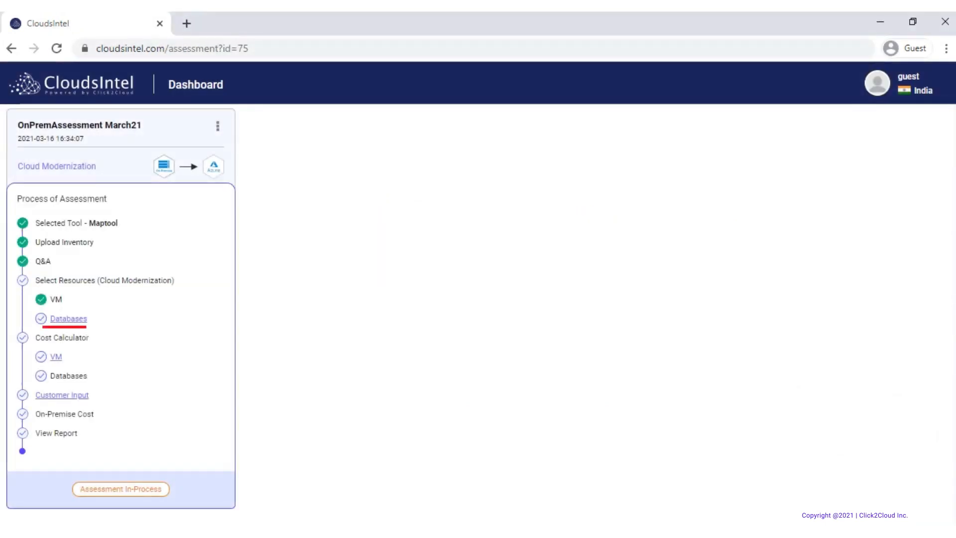
- Select and submit the hghjv.cloudintel.com SQL Server database
click(68, 318)
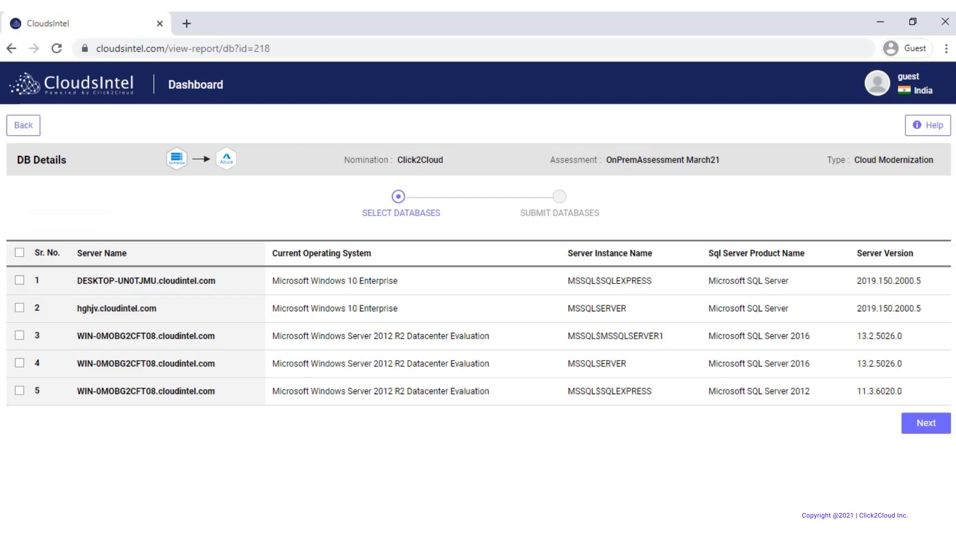
click(19, 307)
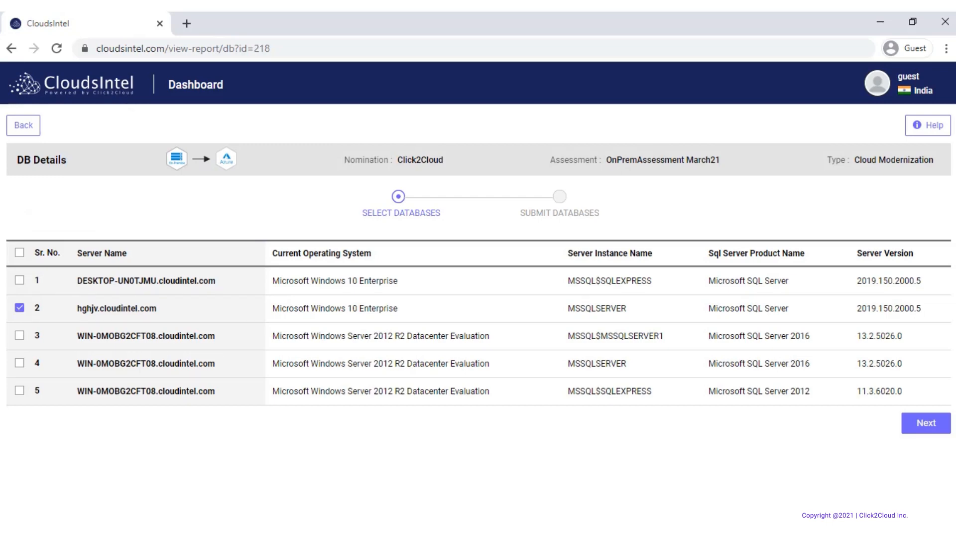
click(924, 422)
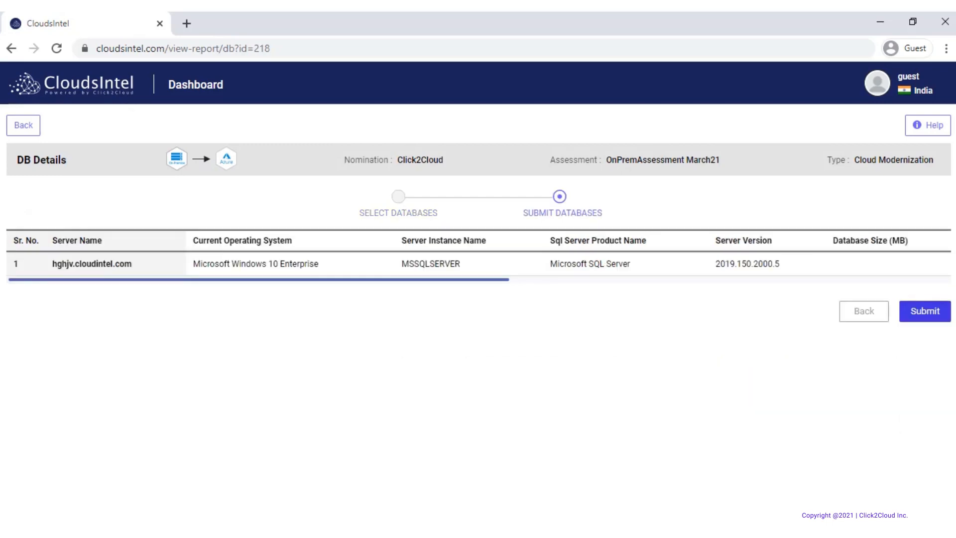
click(23, 125)
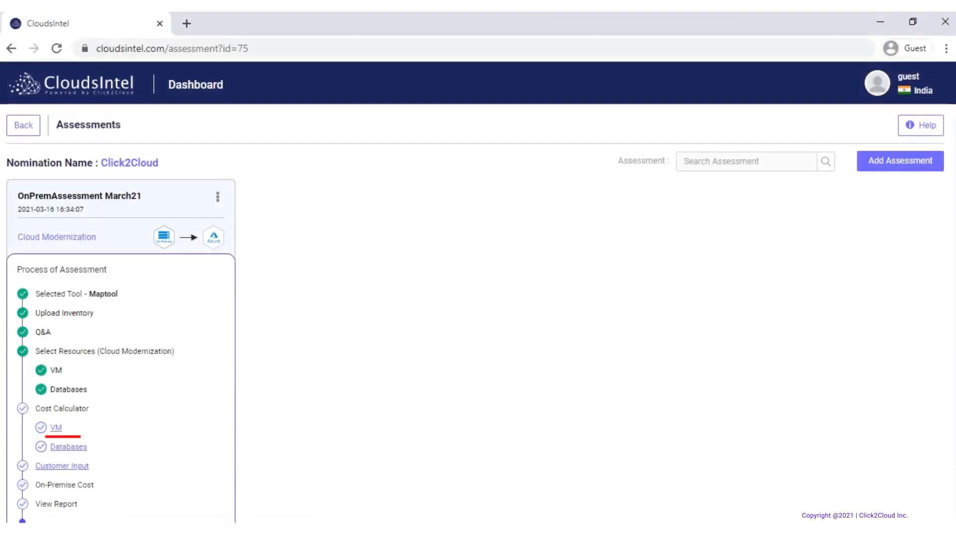
- Save the VM cost estimate and the $444.48/month Azure database estimate
click(56, 427)
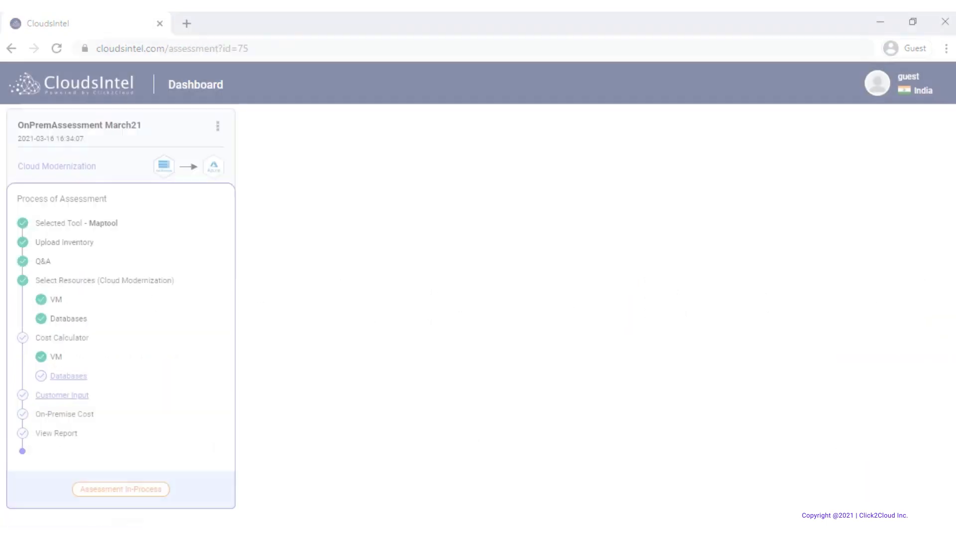
click(67, 375)
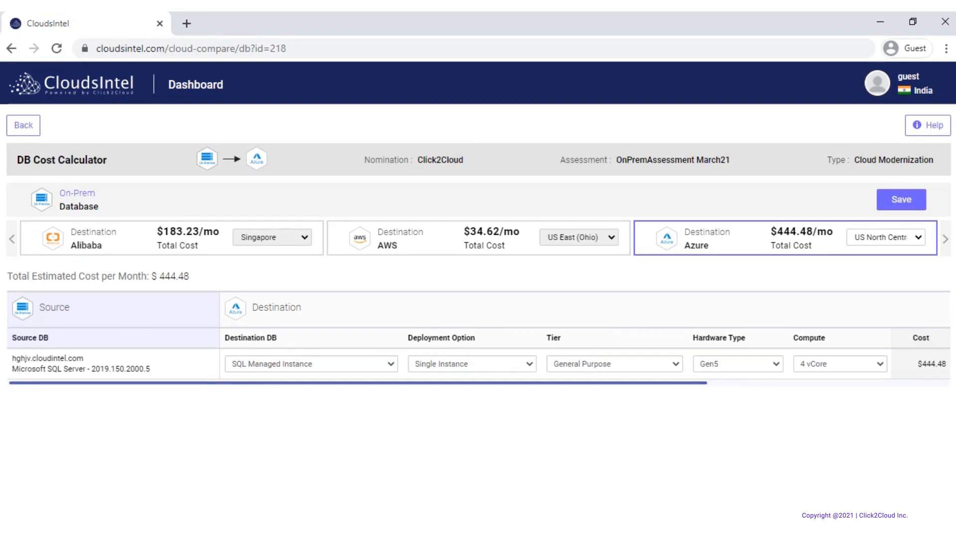
click(23, 125)
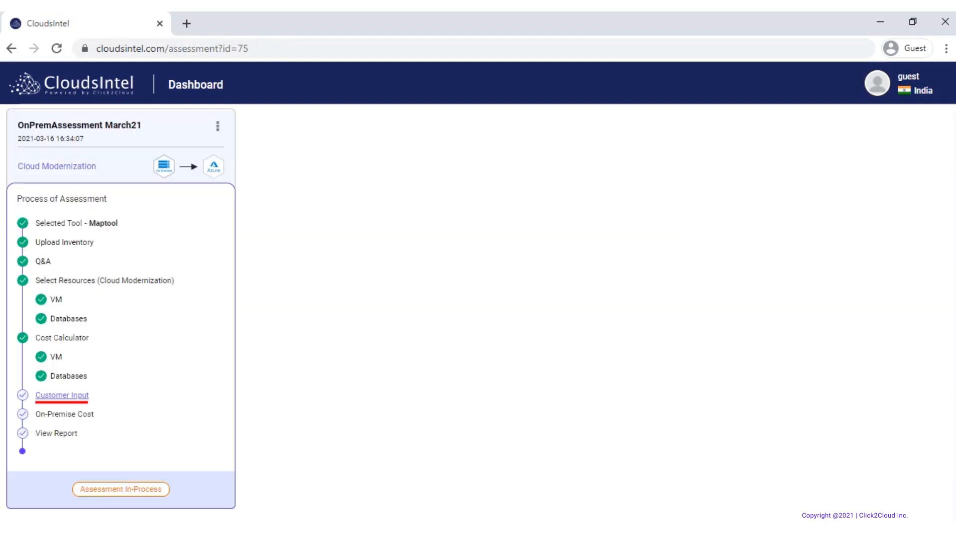
- Add a customer input name 'gu' on the TCO assumptions Customer Input page
click(62, 395)
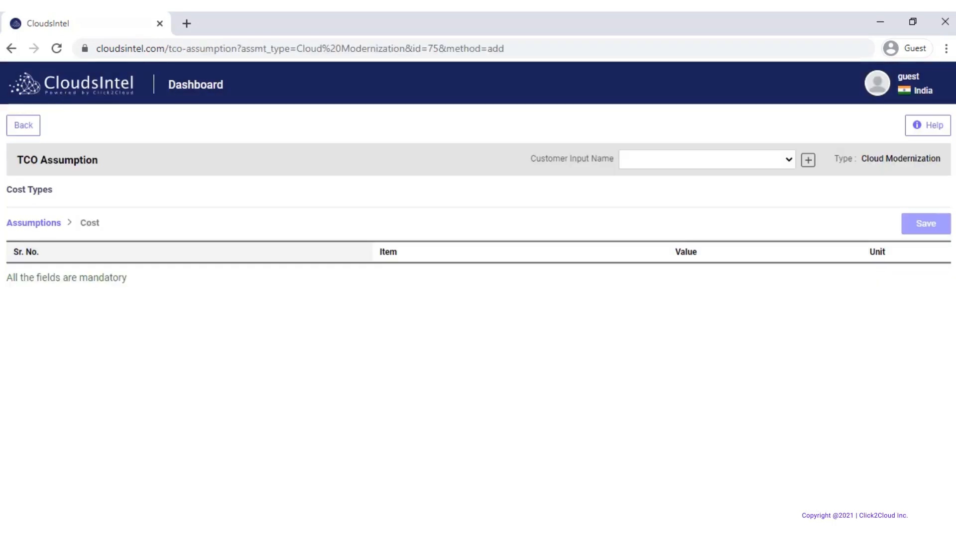
click(807, 160)
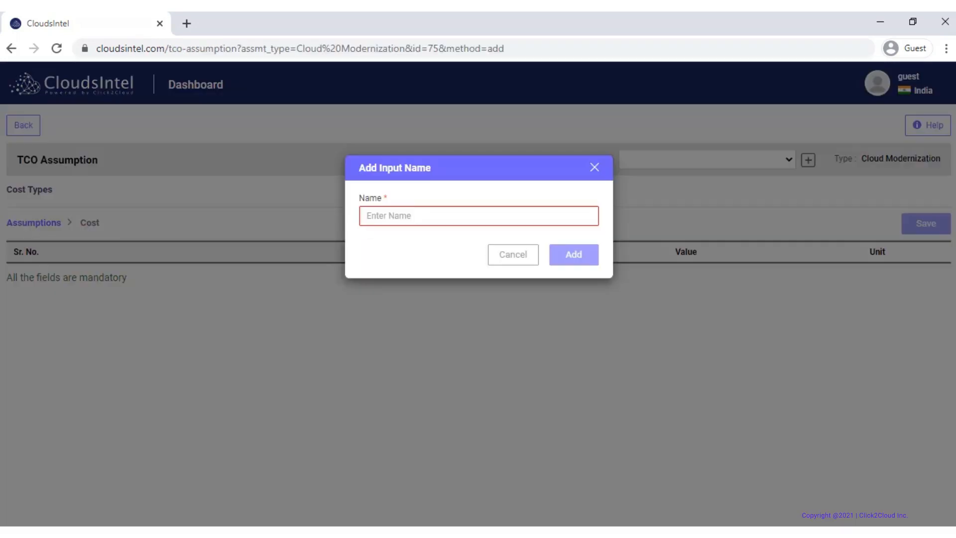
text(guest)
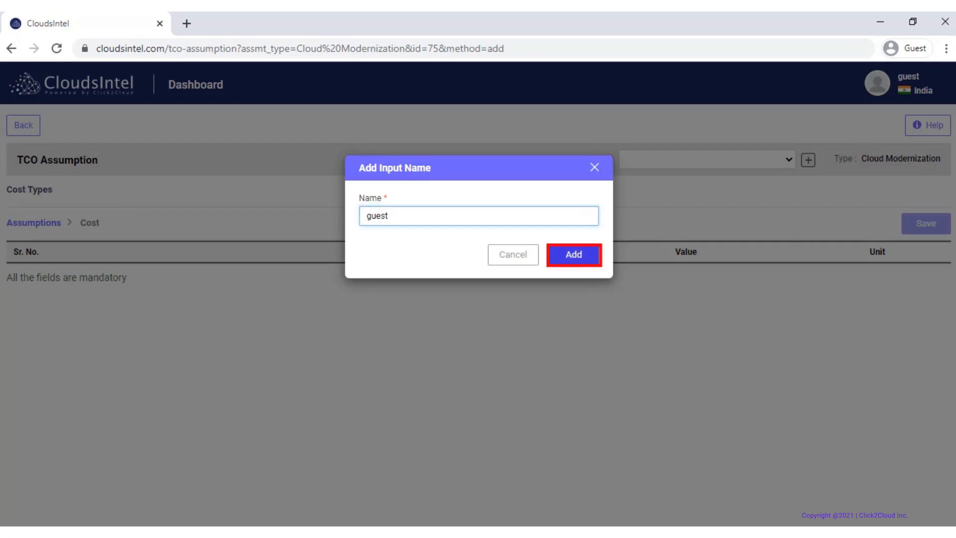
click(572, 254)
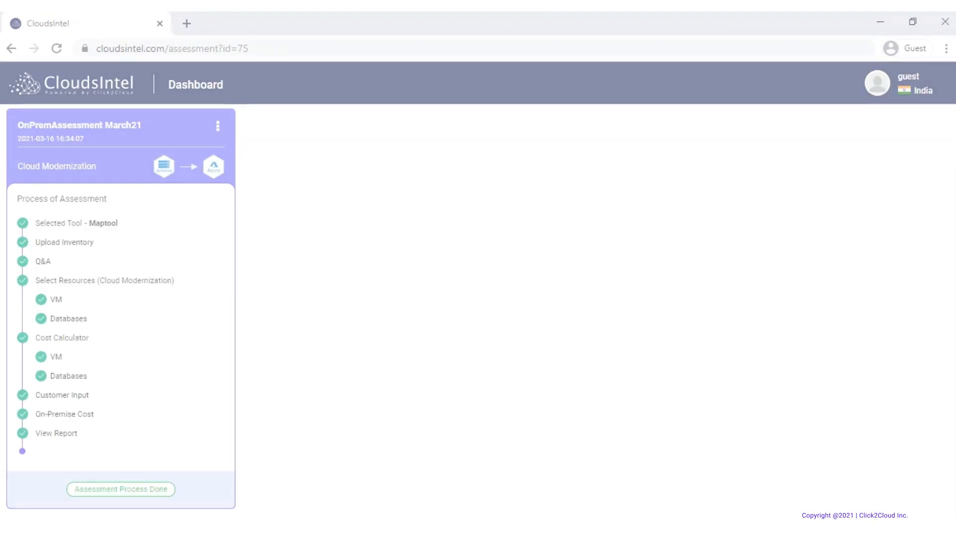
- Scroll through the Compare TCO report showing $801,245 in Azure savings
click(56, 433)
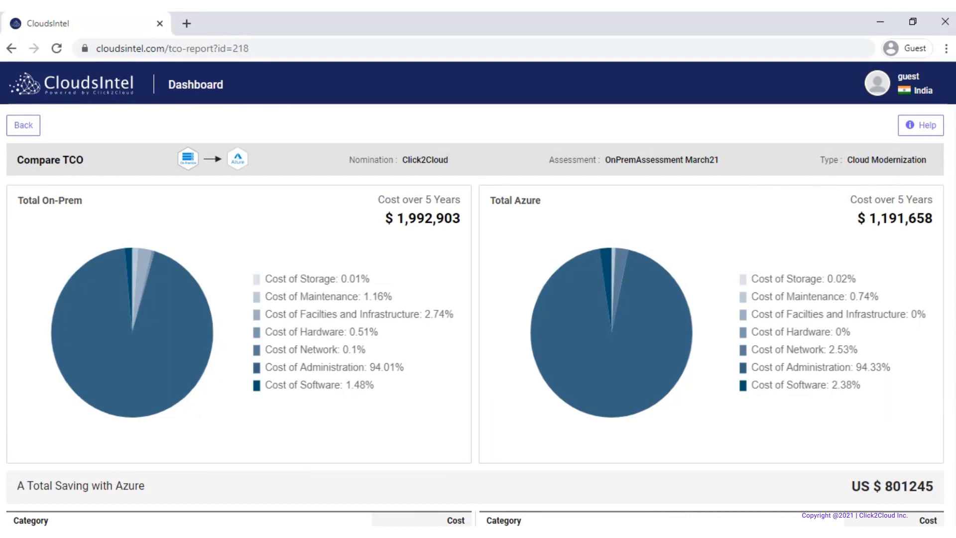
scroll(down, 3)
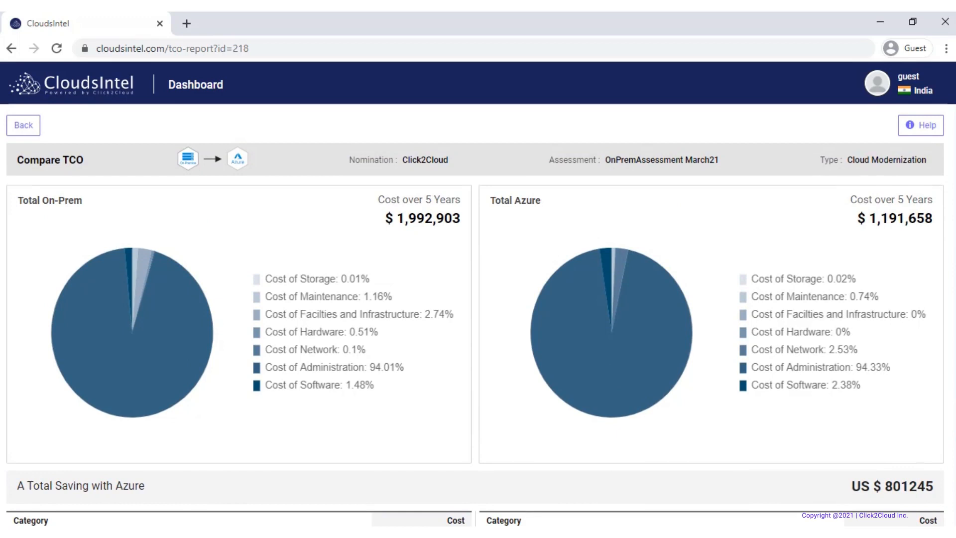
scroll(down, 3)
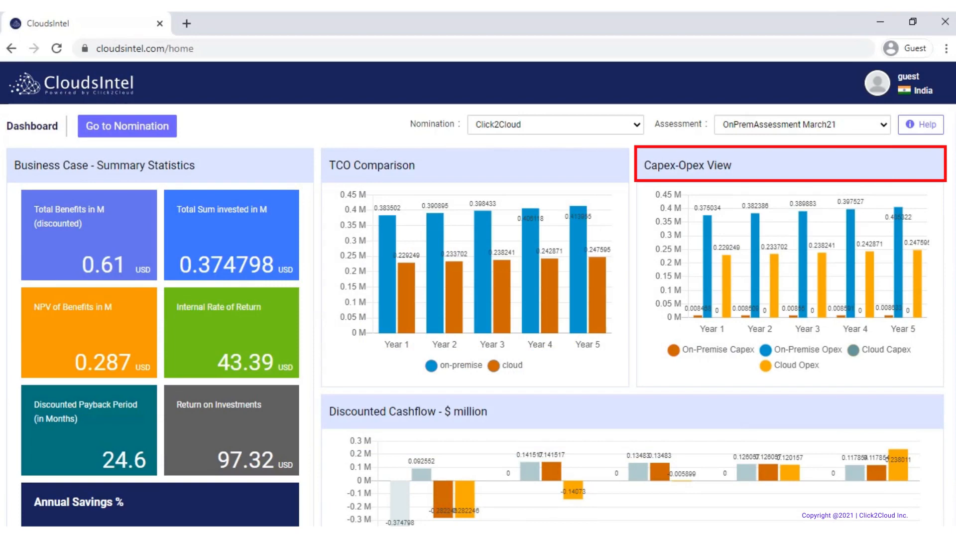
- Scroll the business case dashboard to reveal 41% annual savings and the cashflow chart
scroll(down, 3)
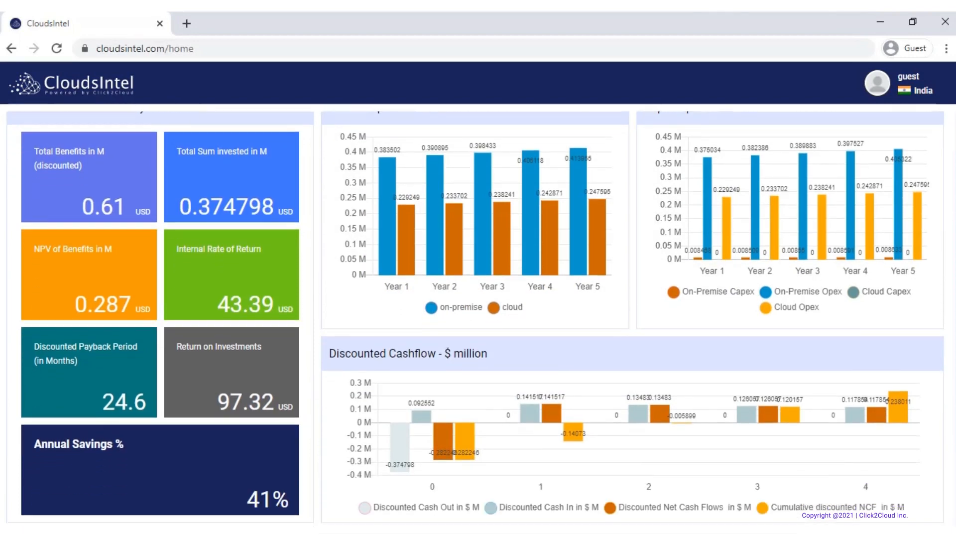